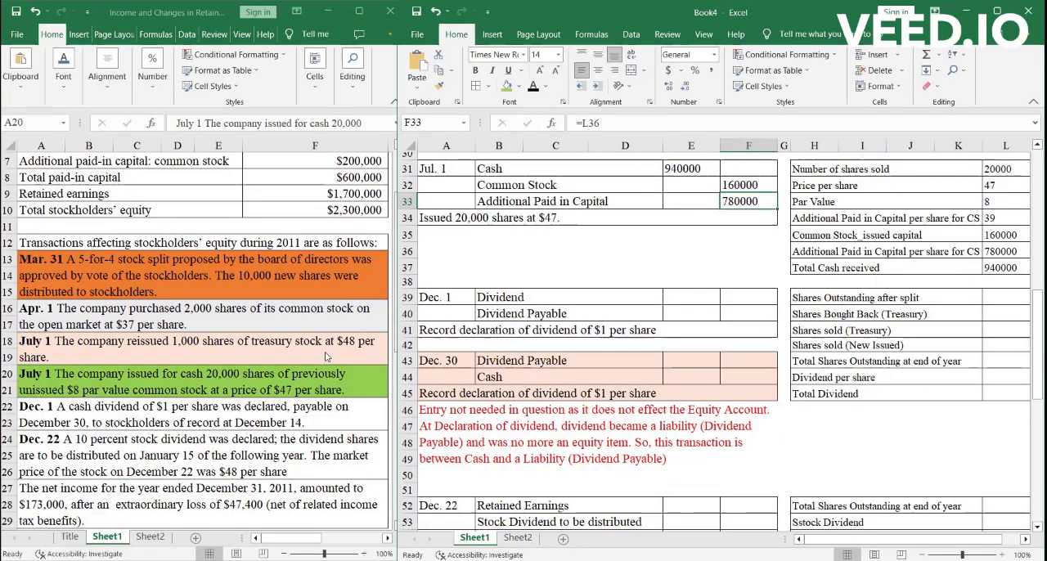
- Highlight the Dec. 1 cash dividend transaction (cell A22) in yellow
{"action": "scroll", "scroll_direction": "down", "scroll_amount": 3}
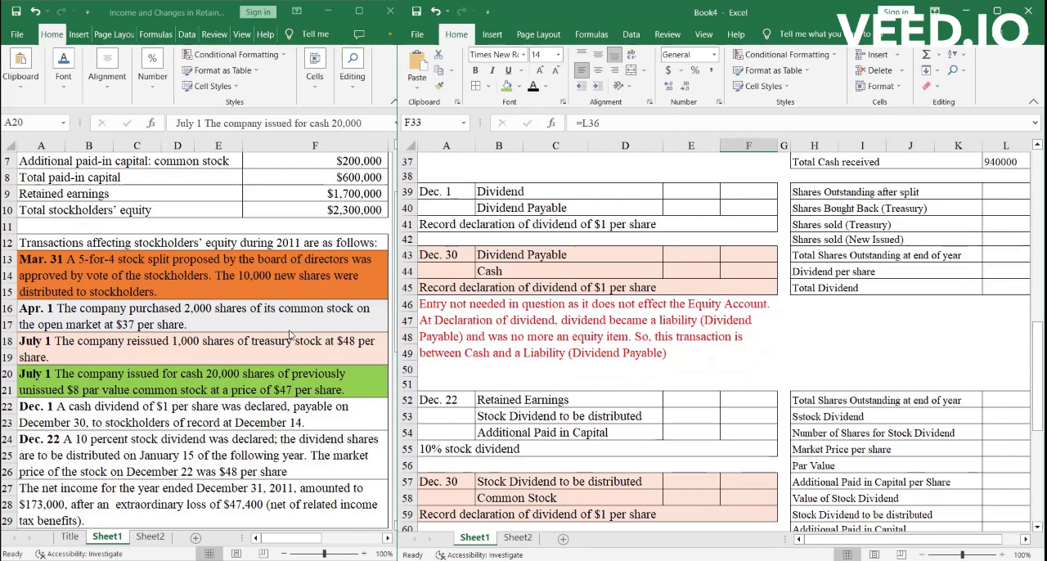
{"action": "scroll", "scroll_direction": "down", "scroll_amount": 3}
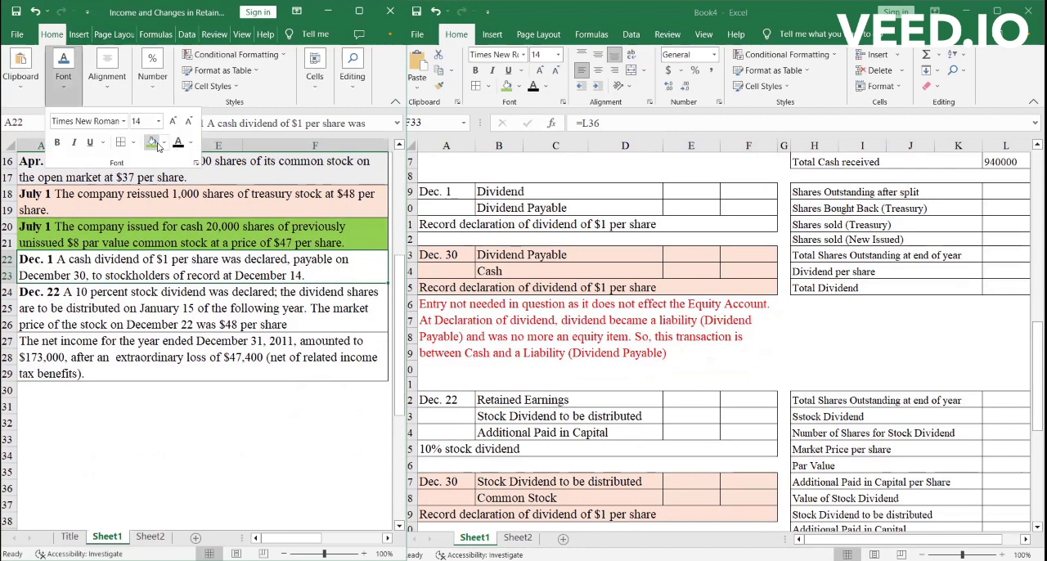
{"action": "left_click", "coordinate": [154, 142]}
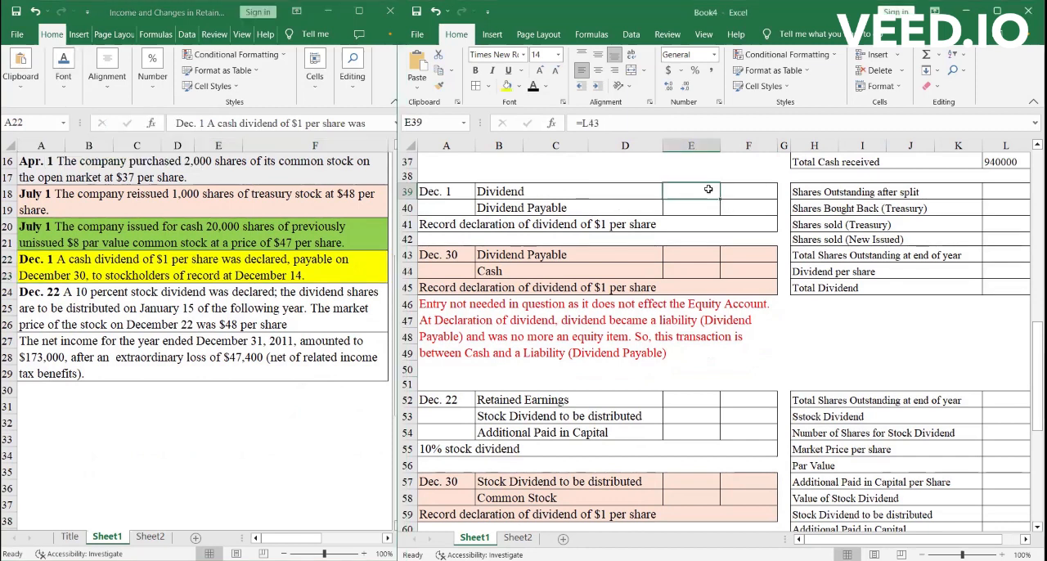
- Enter 50000 shares outstanding after the split in L39
{"action": "left_click", "coordinate": [1004, 192]}
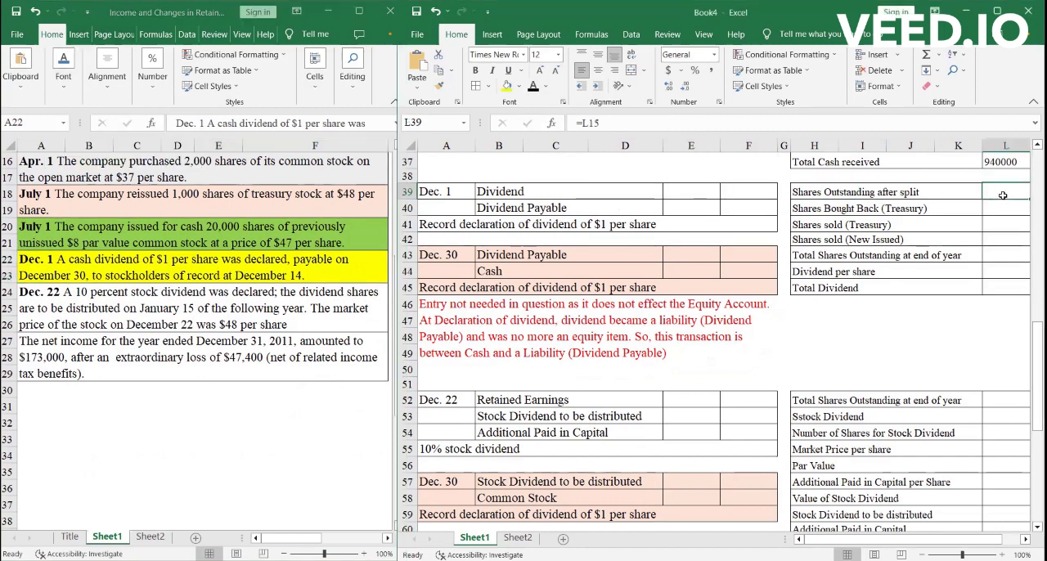
{"action": "mouse_move", "coordinate": [996, 200]}
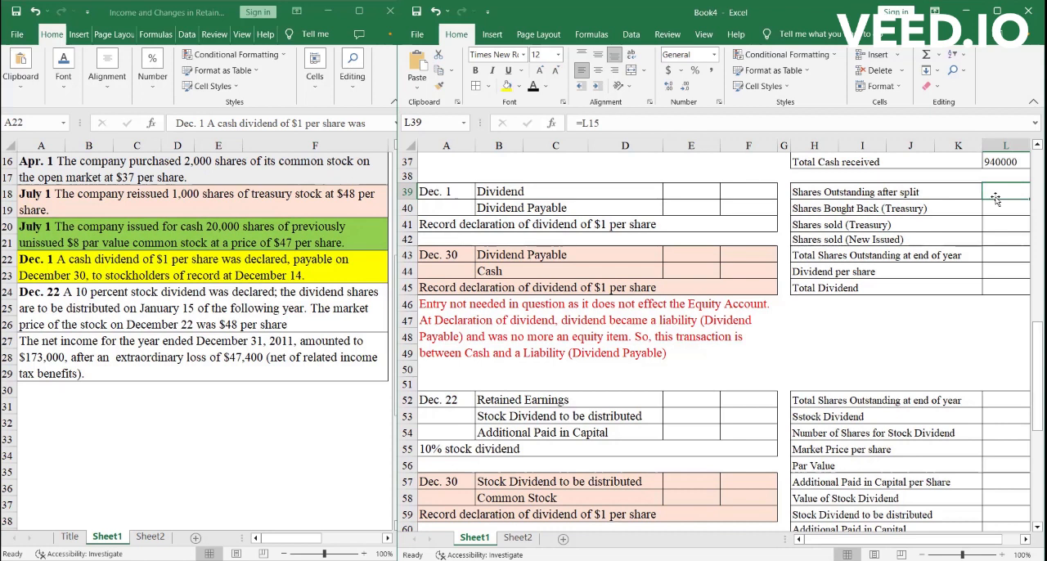
{"action": "mouse_move", "coordinate": [1001, 195]}
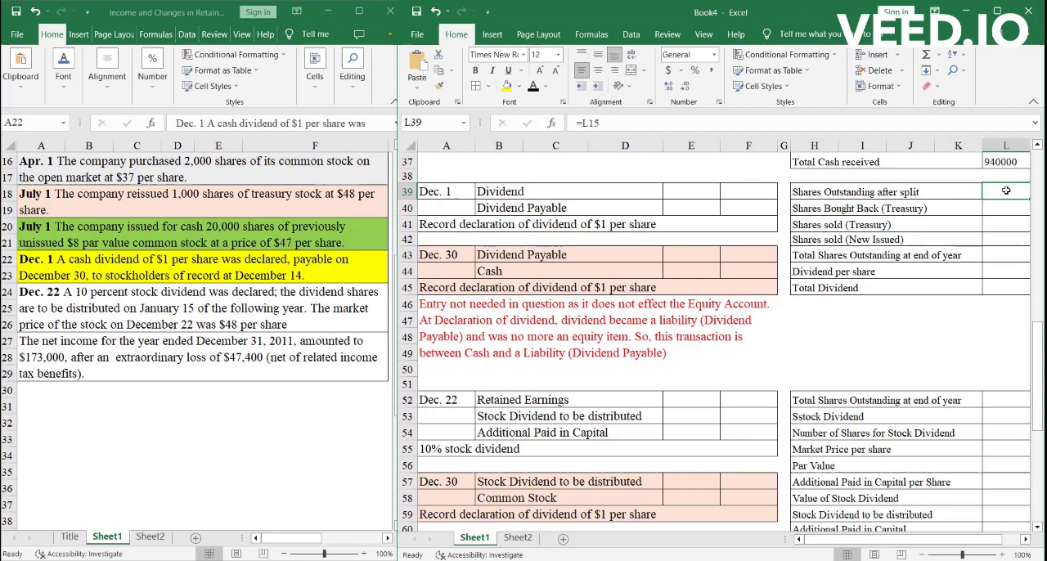
{"action": "type", "text": "50000"}
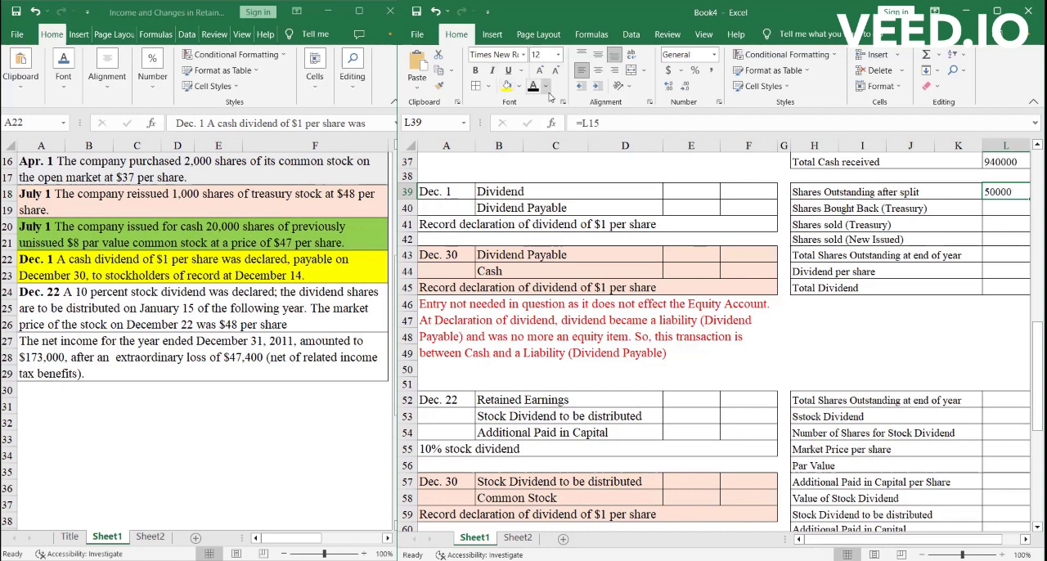
{"action": "mouse_move", "coordinate": [531, 85]}
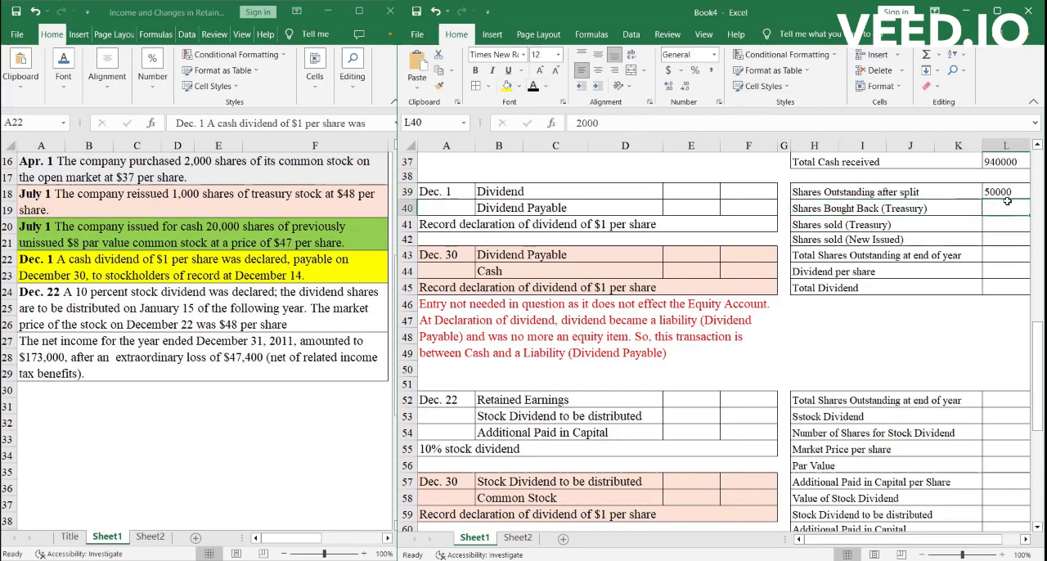
- Enter 2000 bought back, 1000 treasury sold, 20000 newly issued and the 69000 year-end total formula
{"action": "type", "text": "20000"}
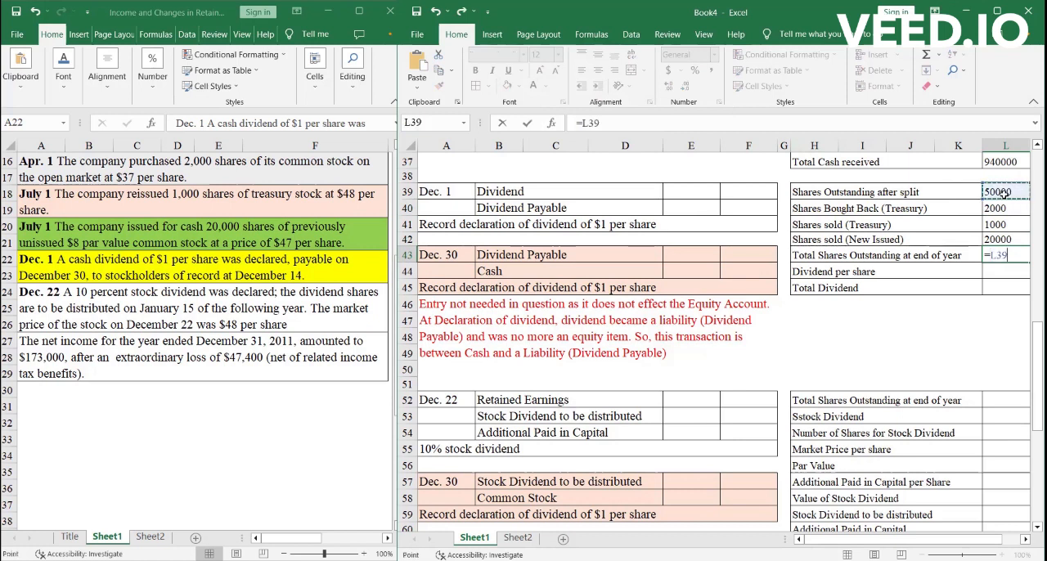
{"action": "type", "text": "+"}
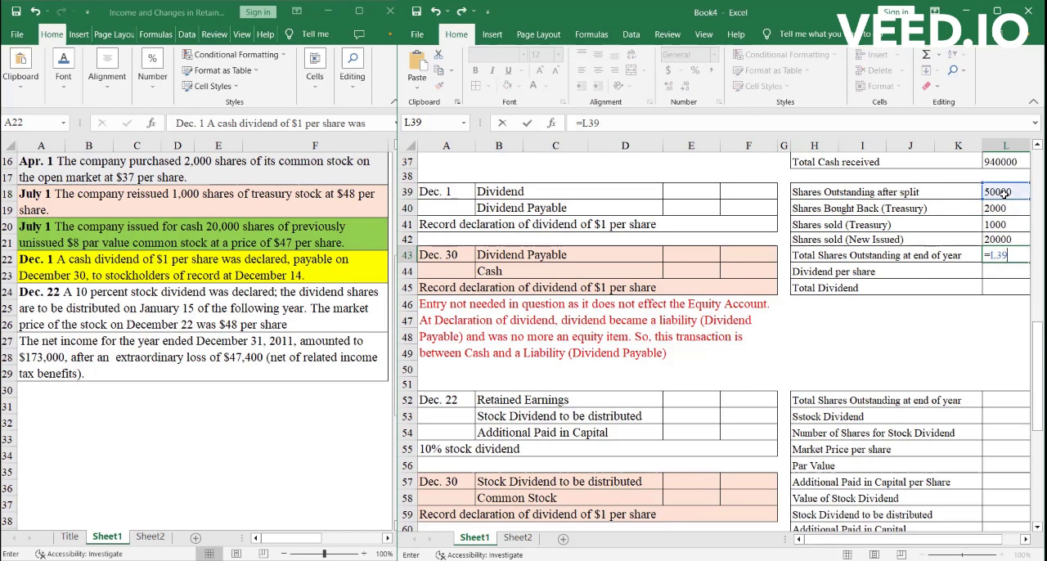
{"action": "type", "text": "-2000"}
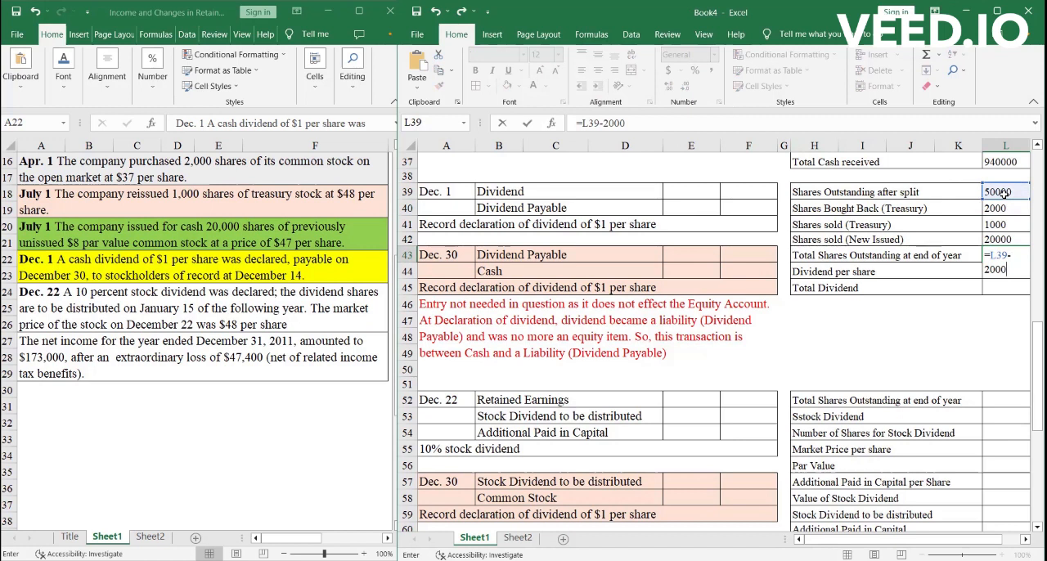
{"action": "type", "text": "+1"}
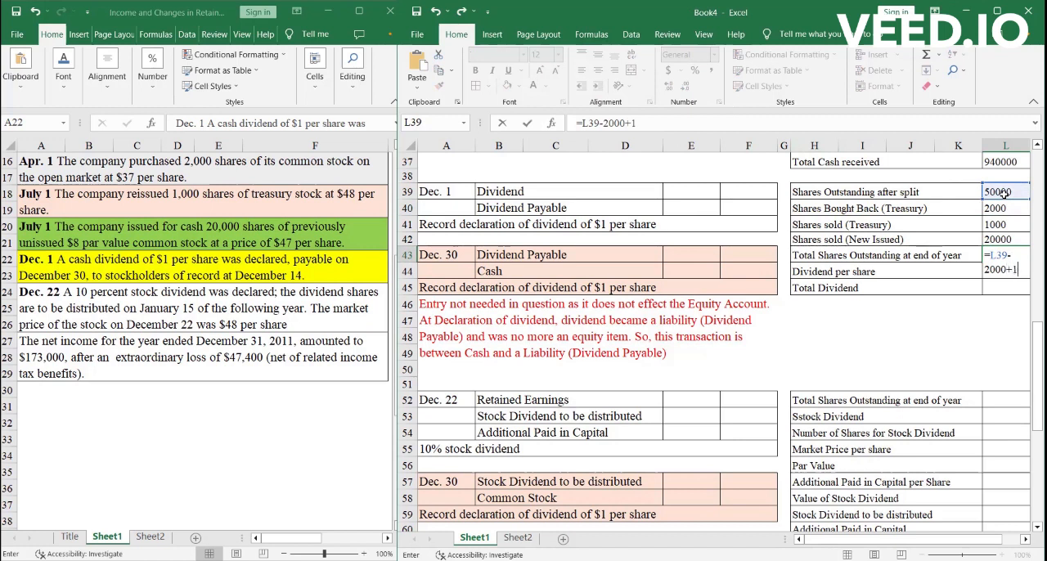
{"action": "type", "text": "000"}
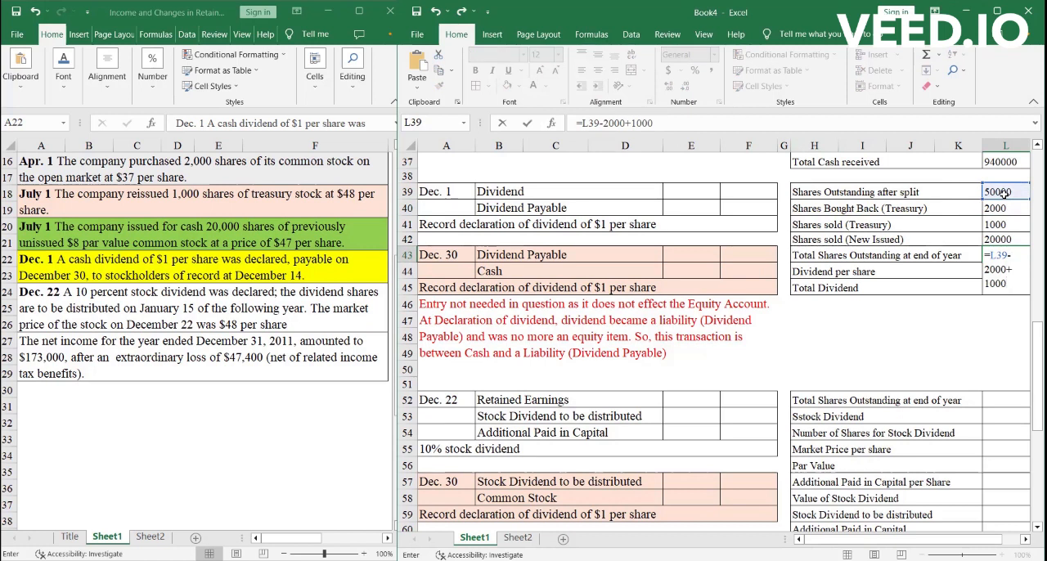
{"action": "type", "text": "+2000"}
{"action": "left_click", "coordinate": [1006, 270]}
{"action": "type", "text": "1"}
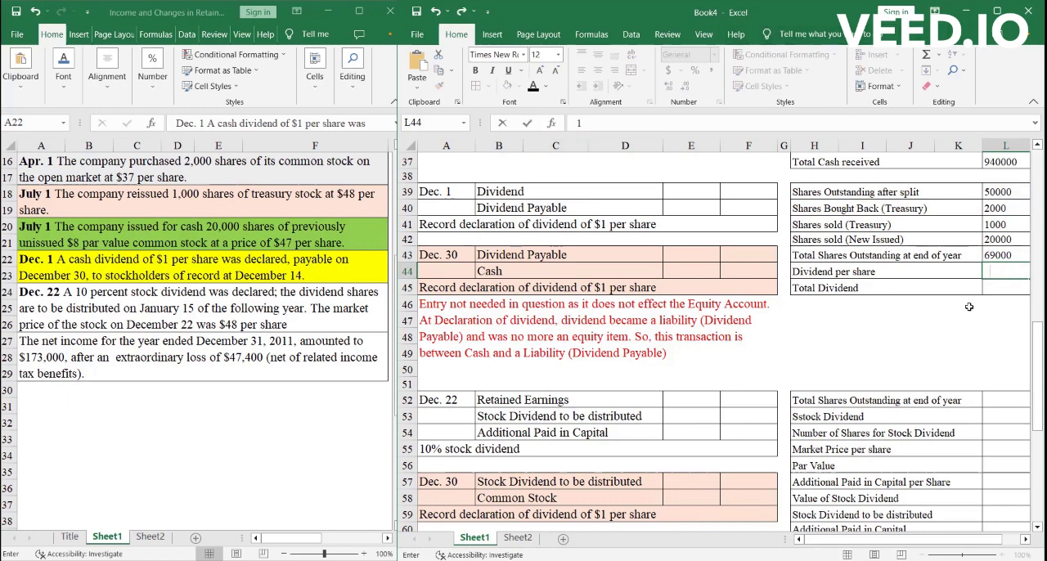
- Confirm $1 dividend per share and compute the 69000 total dividend in L45
{"action": "key", "text": "Enter"}
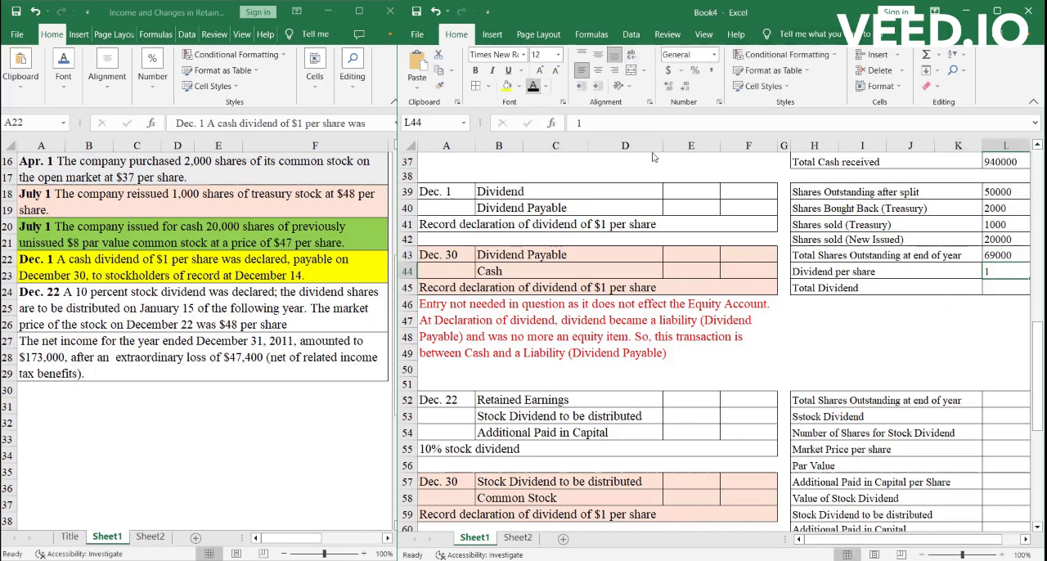
{"action": "left_click", "coordinate": [1004, 286]}
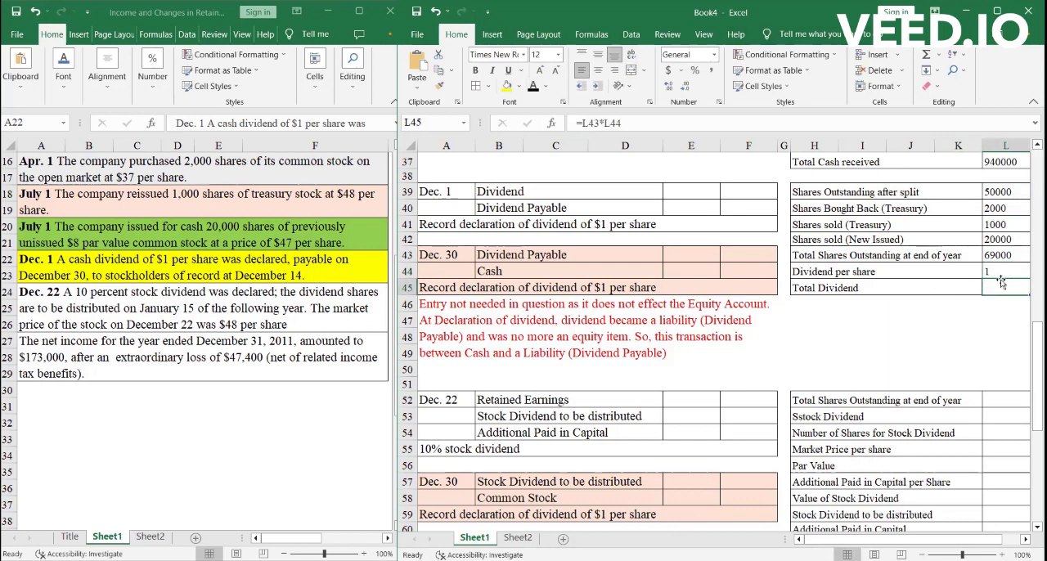
{"action": "left_click", "coordinate": [1004, 286]}
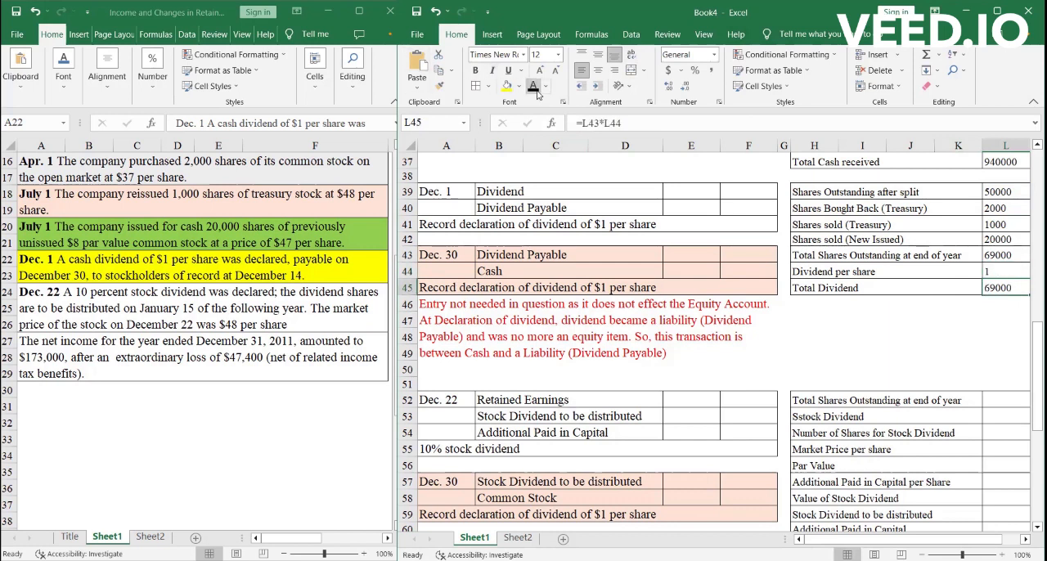
{"action": "left_click", "coordinate": [958, 337]}
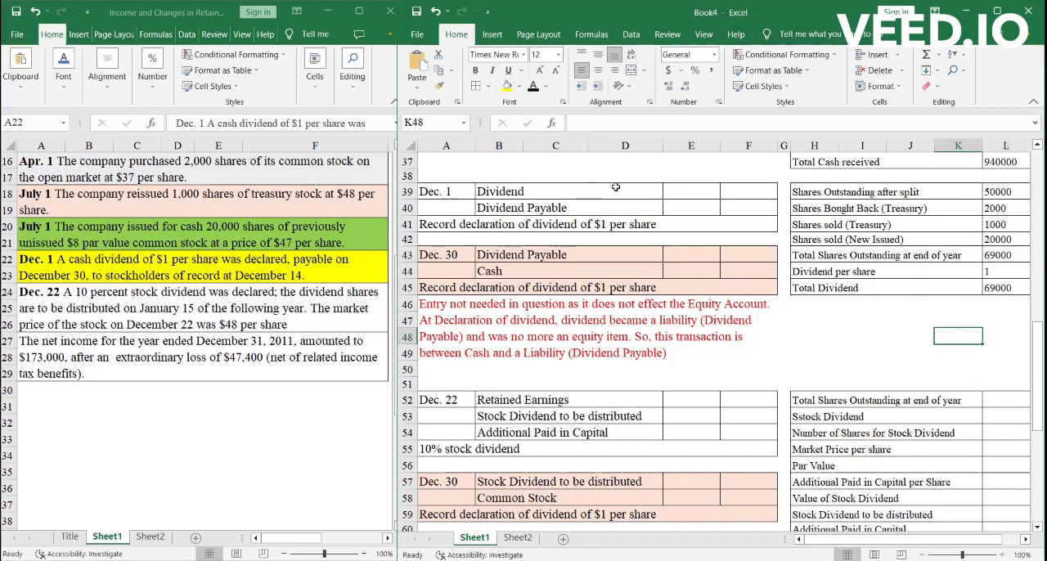
- Post 69000 to the Dec. 1 Dividend debit and Dividend Payable credit lines
{"action": "left_click", "coordinate": [690, 192]}
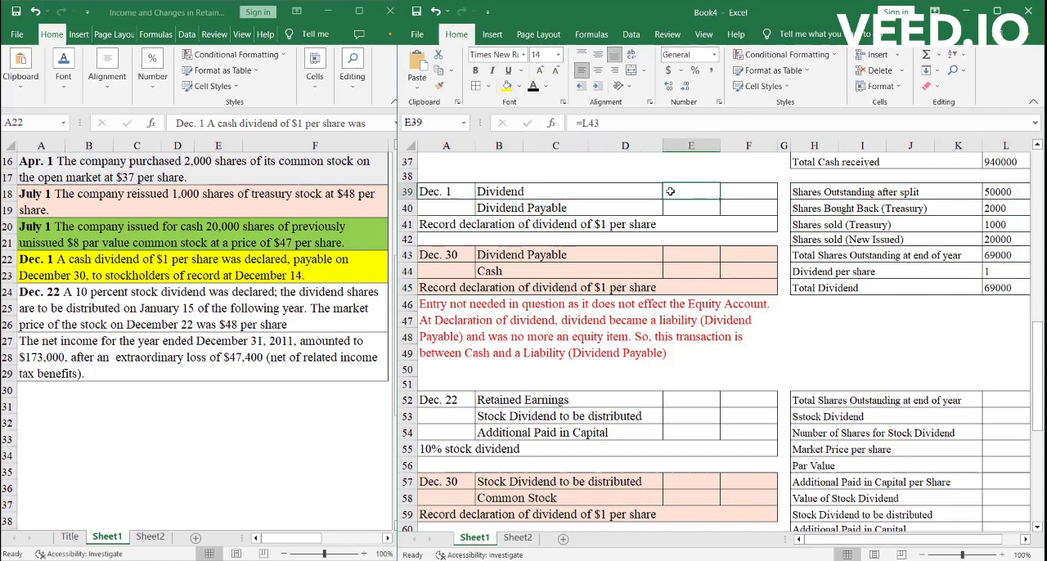
{"action": "mouse_move", "coordinate": [671, 182]}
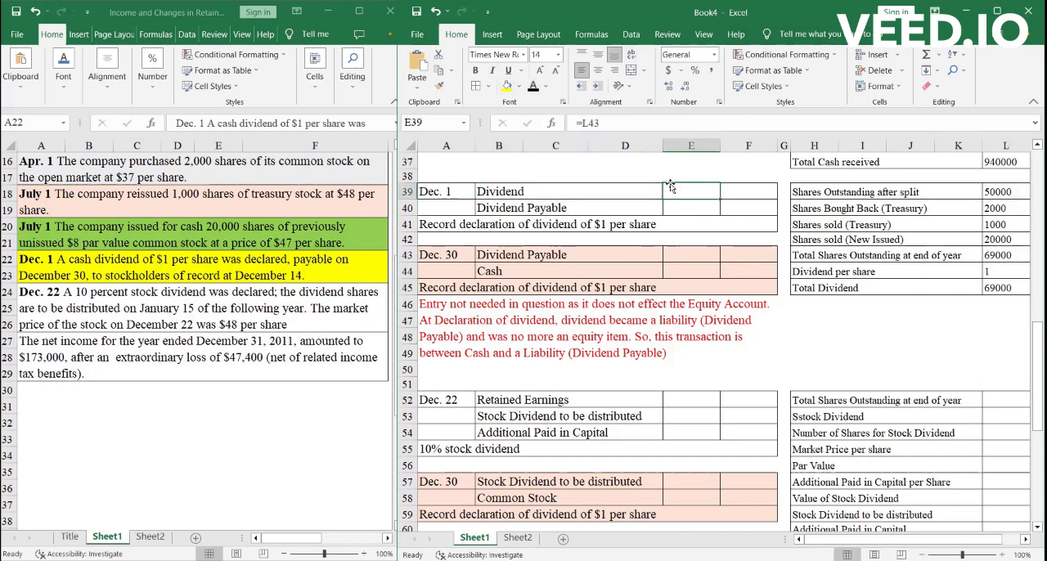
{"action": "mouse_move", "coordinate": [679, 182]}
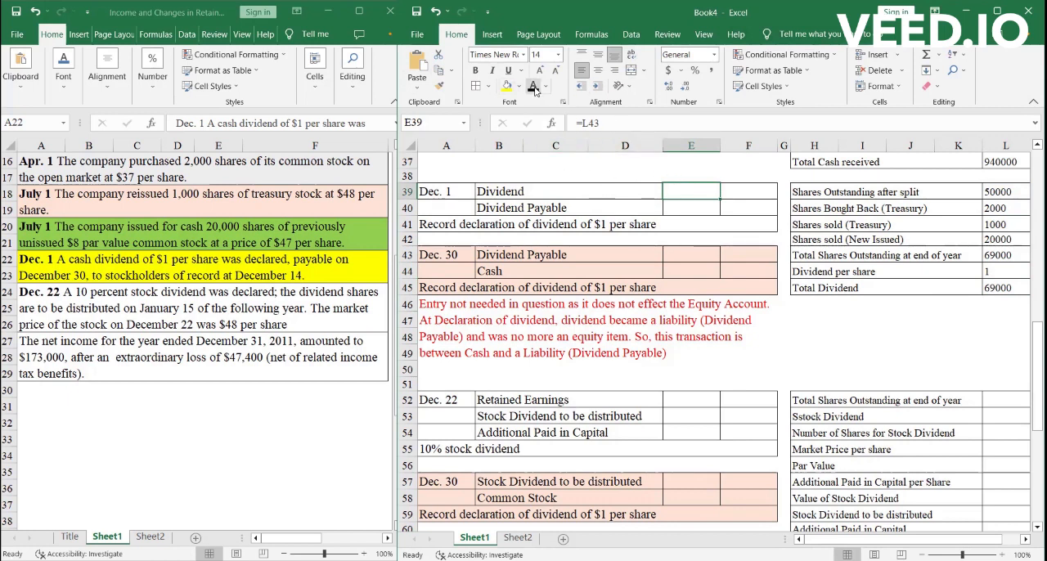
{"action": "type", "text": "69000"}
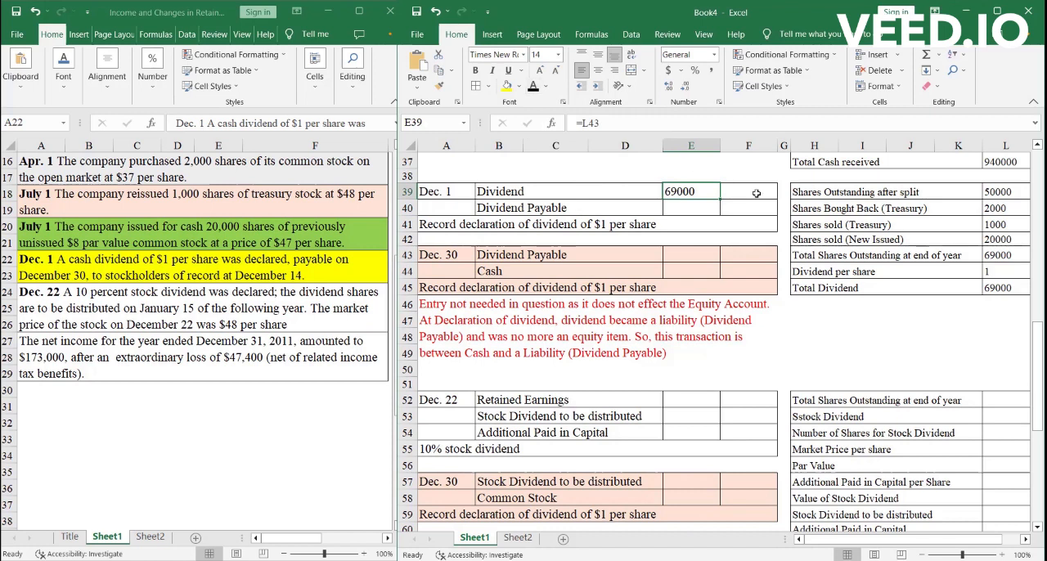
{"action": "left_click", "coordinate": [748, 206]}
{"action": "type", "text": "=L45"}
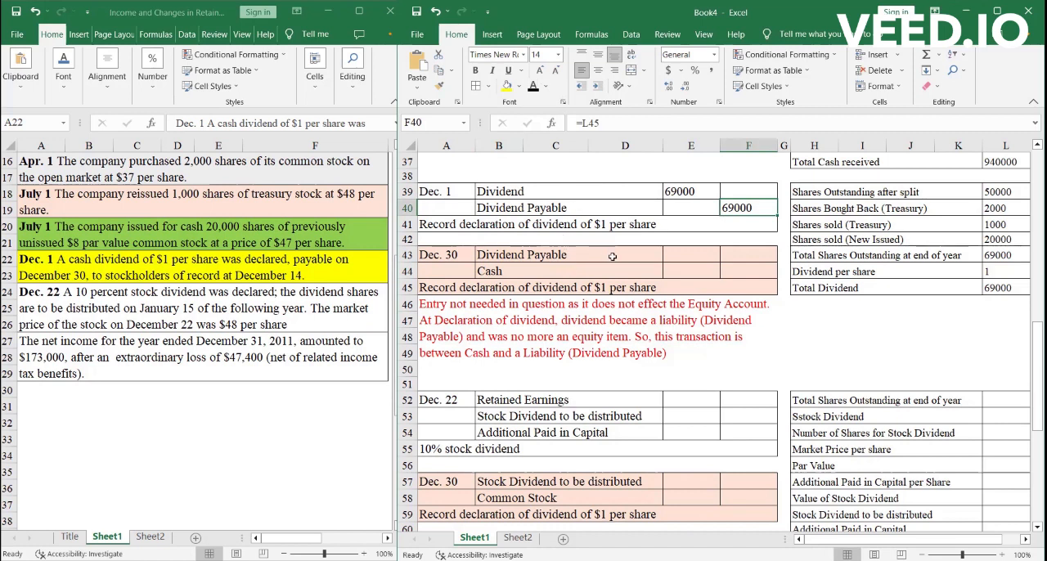
{"action": "mouse_move", "coordinate": [534, 255]}
{"action": "type", "text": "=E39"}
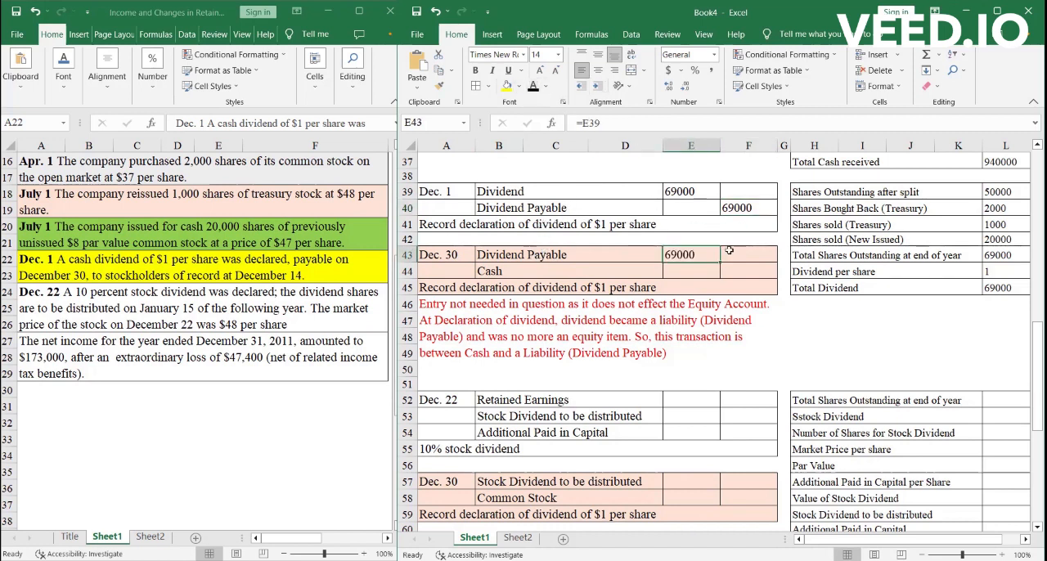
{"action": "left_click", "coordinate": [749, 271]}
{"action": "type", "text": "69000"}
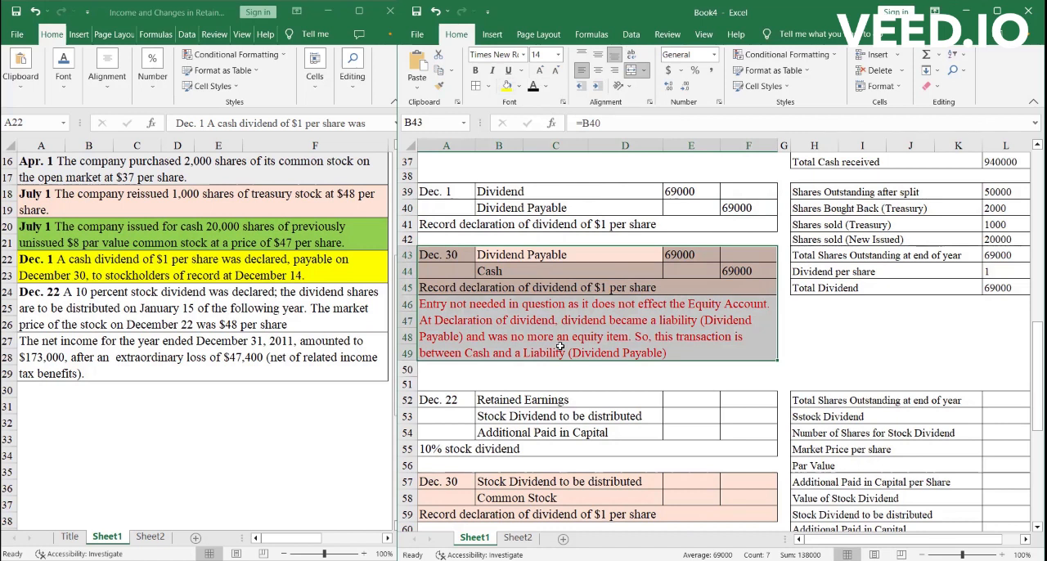
{"action": "mouse_move", "coordinate": [465, 301]}
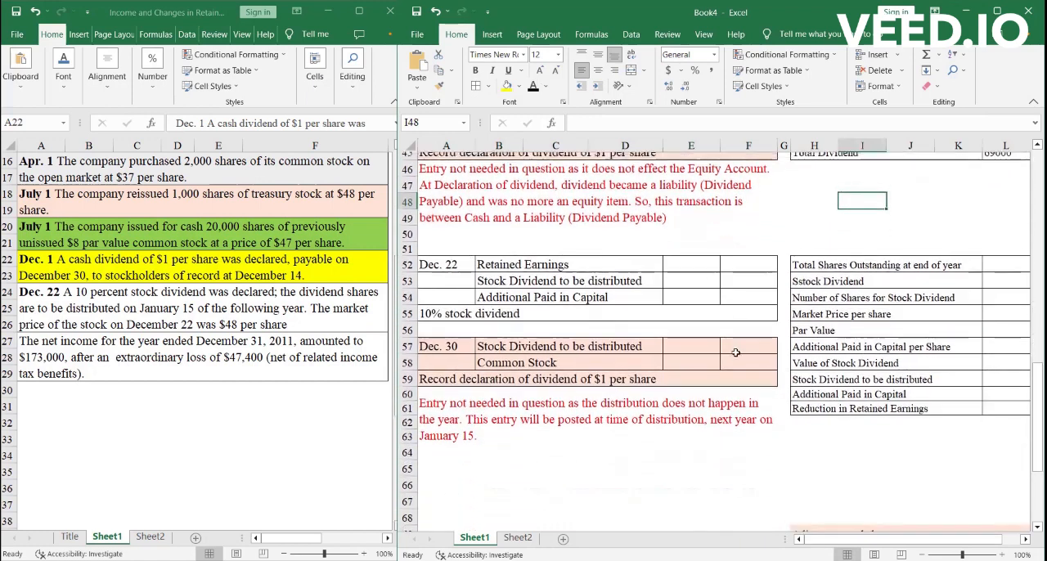
{"action": "scroll", "scroll_direction": "down", "scroll_amount": 3}
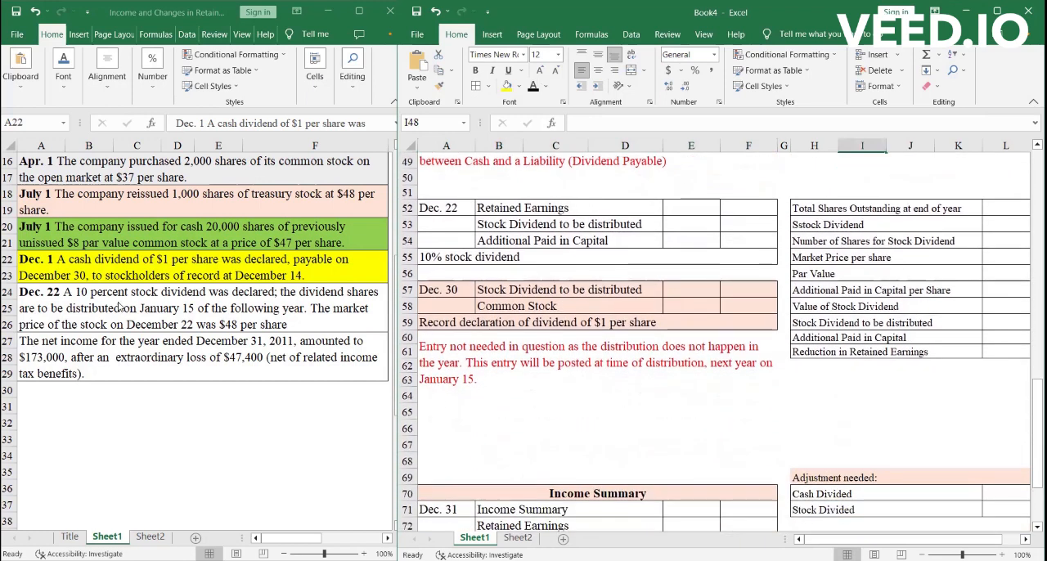
{"action": "left_click", "coordinate": [118, 307]}
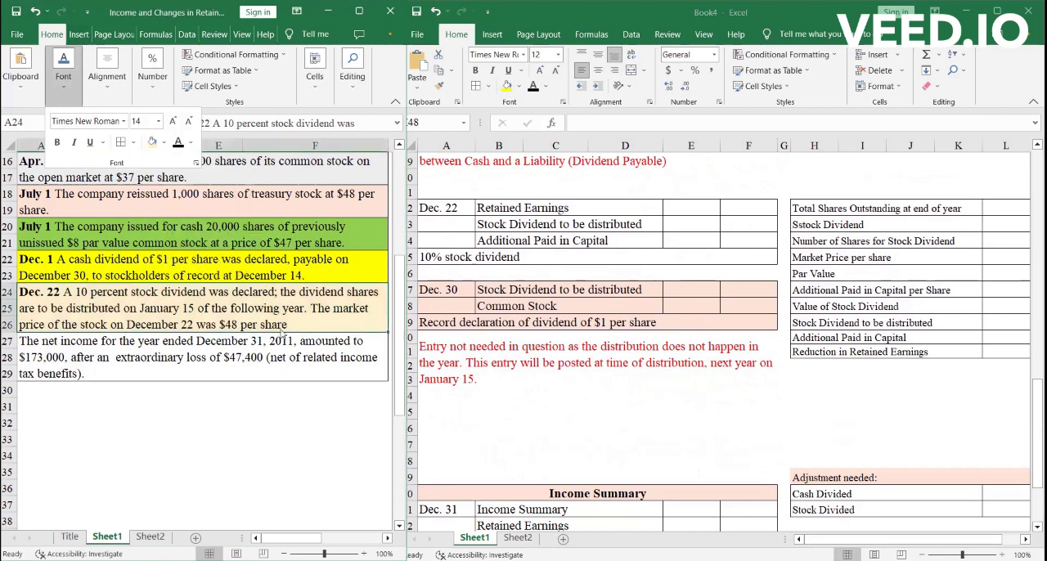
{"action": "mouse_move", "coordinate": [640, 261]}
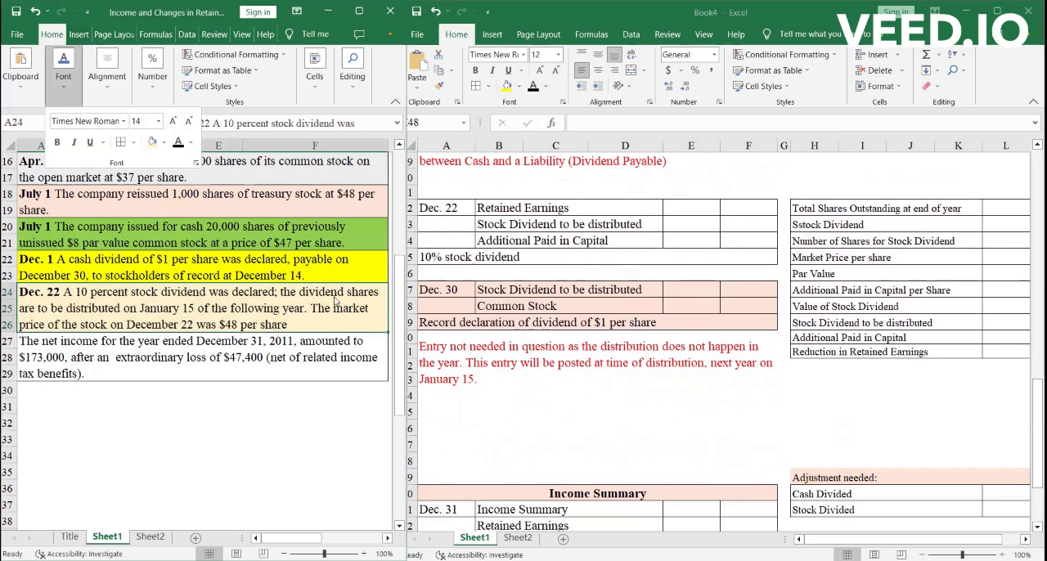
{"action": "mouse_move", "coordinate": [631, 221]}
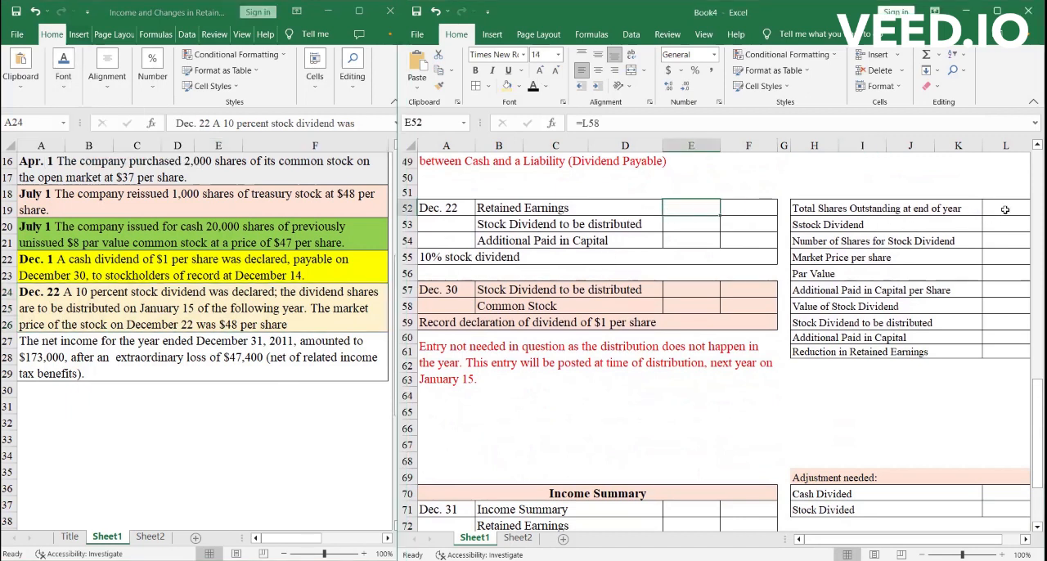
- Pull in 69000 shares outstanding, set market price 48 and compute the 331200 stock dividend value
{"action": "left_click", "coordinate": [1004, 208]}
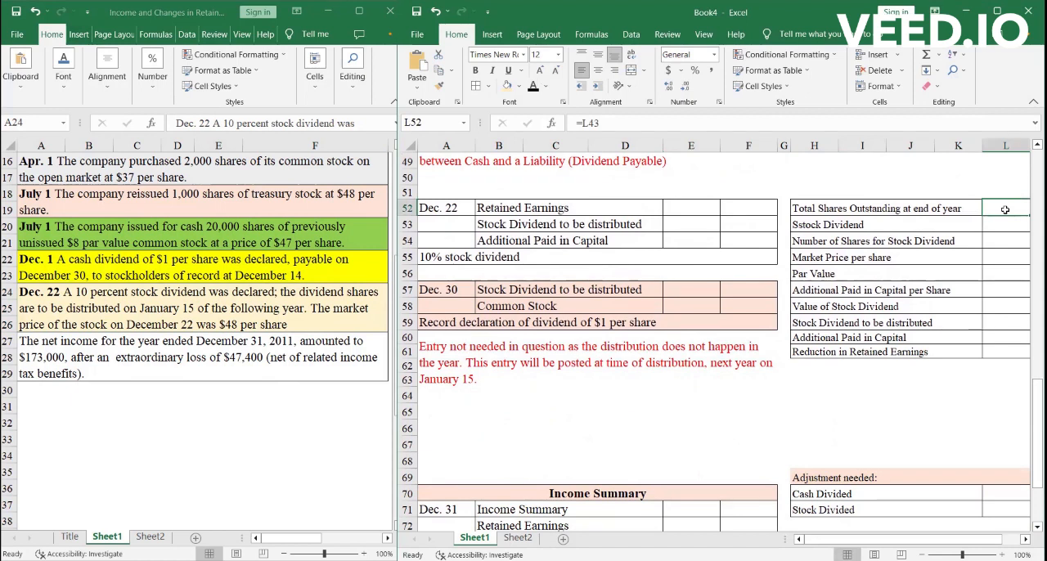
{"action": "mouse_move", "coordinate": [1001, 209]}
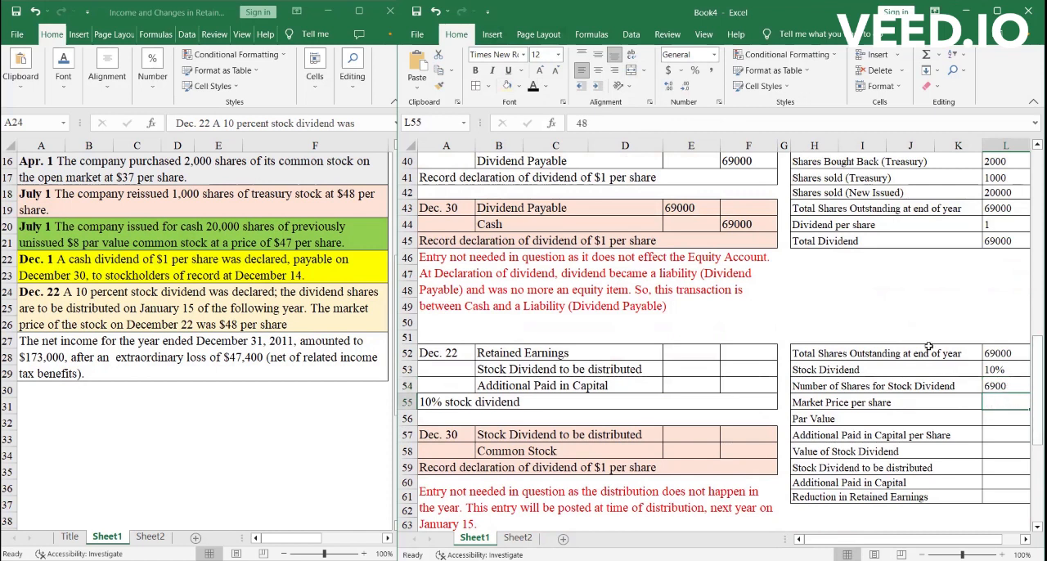
{"action": "type", "text": "48"}
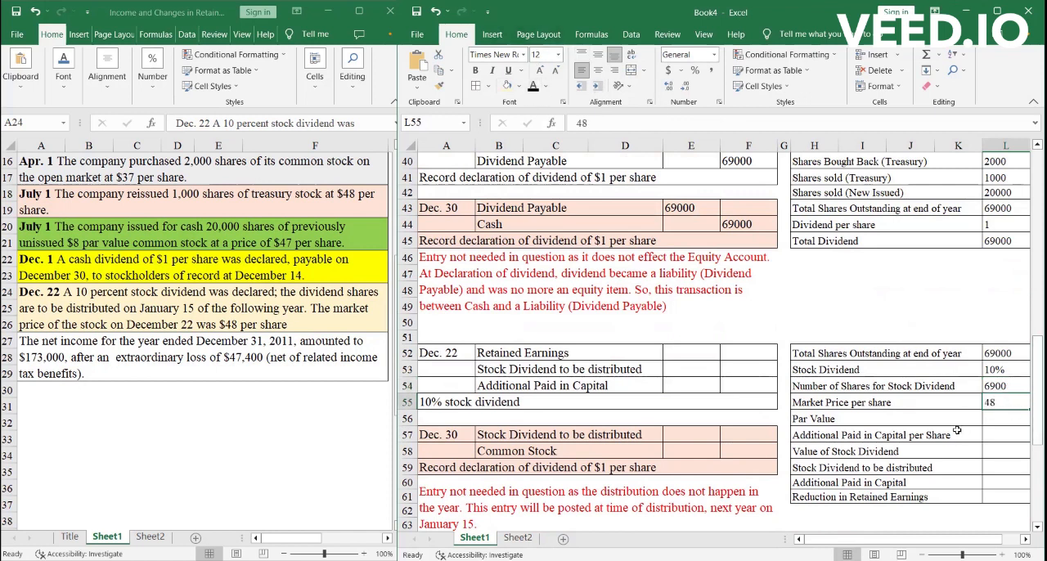
{"action": "left_click", "coordinate": [1006, 418]}
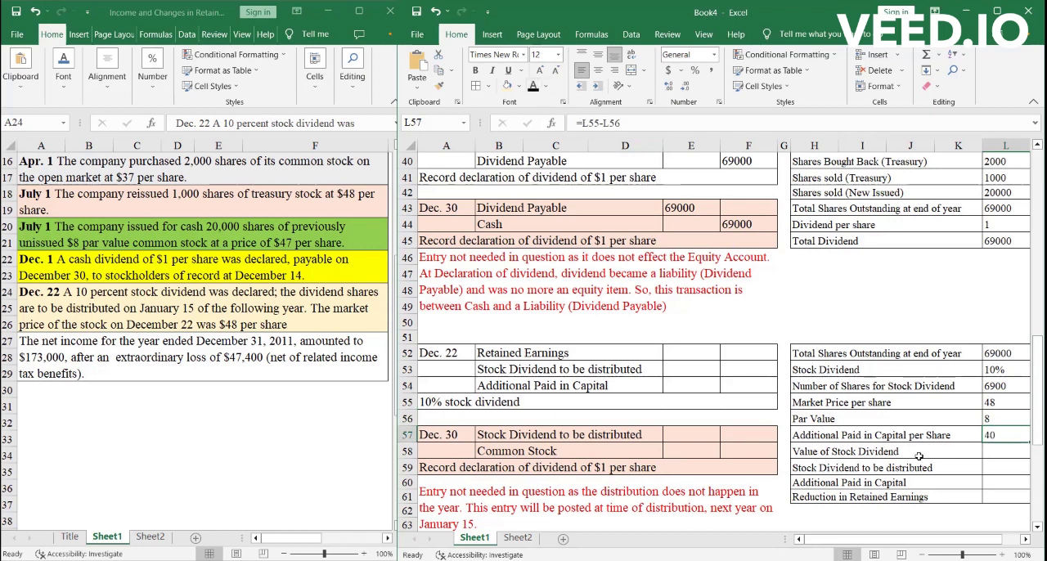
{"action": "left_click", "coordinate": [1004, 452]}
{"action": "type", "text": "=L55*L54"}
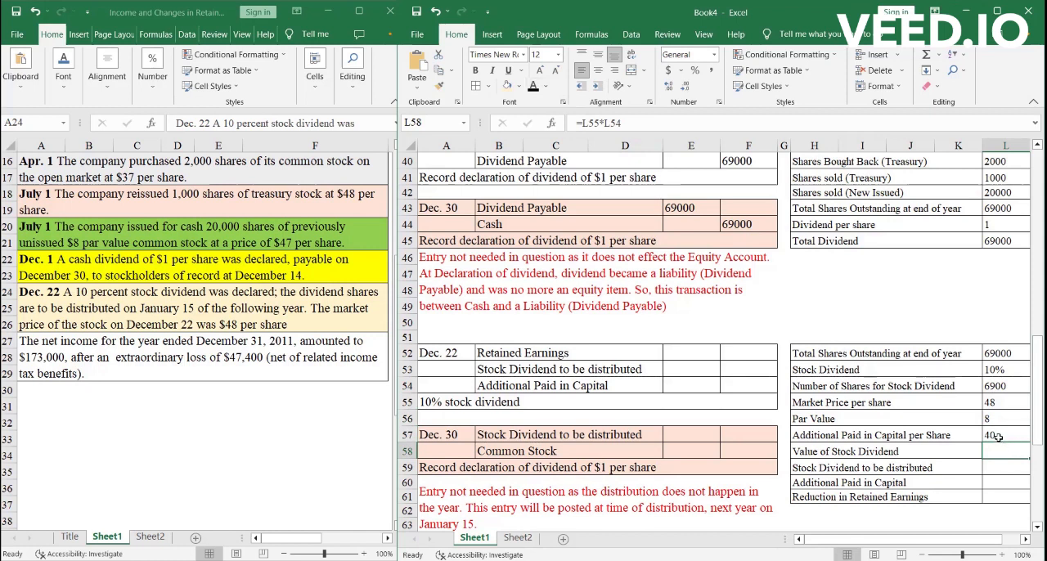
{"action": "mouse_move", "coordinate": [991, 451]}
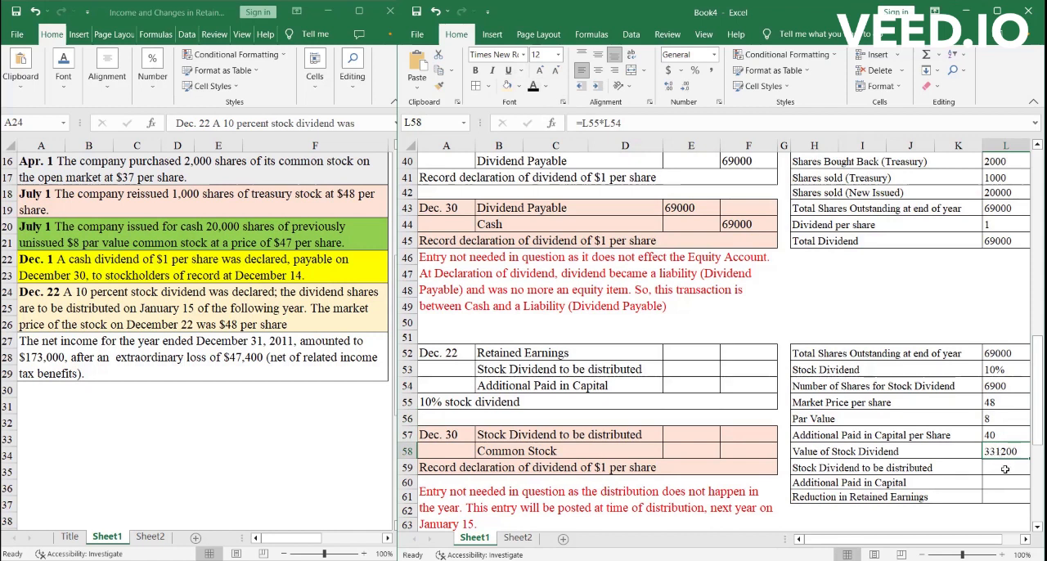
- Fill in 55200 stock dividend to be distributed and 276000 additional paid-in capital
{"action": "left_click", "coordinate": [1004, 468]}
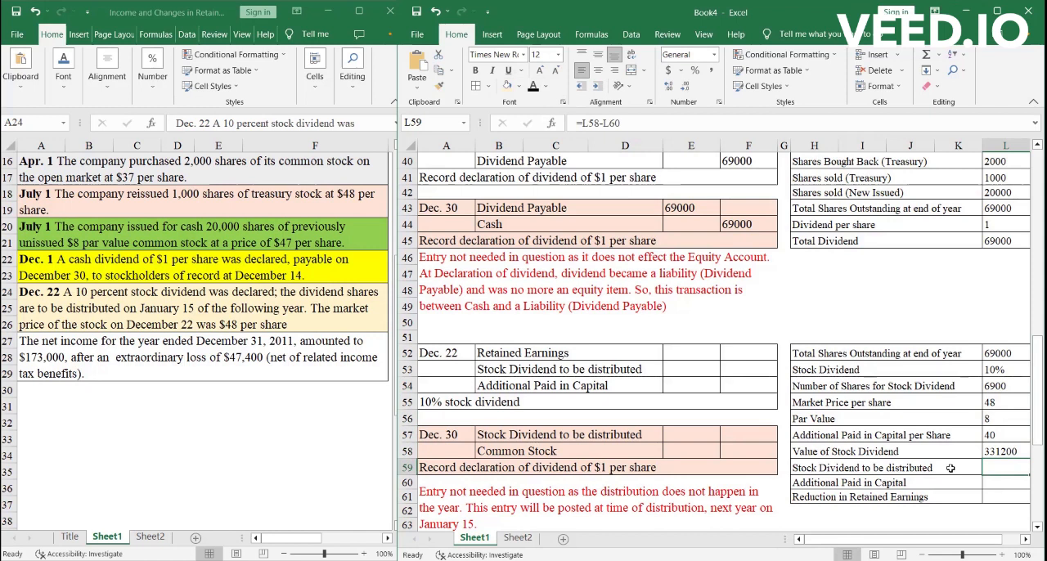
{"action": "left_click", "coordinate": [862, 467]}
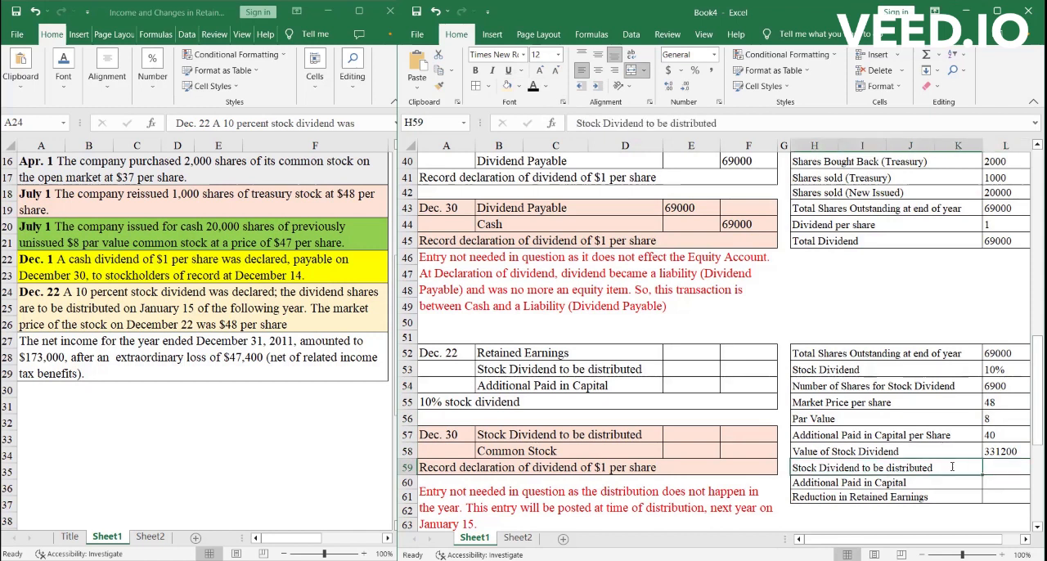
{"action": "left_click", "coordinate": [1006, 467]}
{"action": "type", "text": "=L58-L60"}
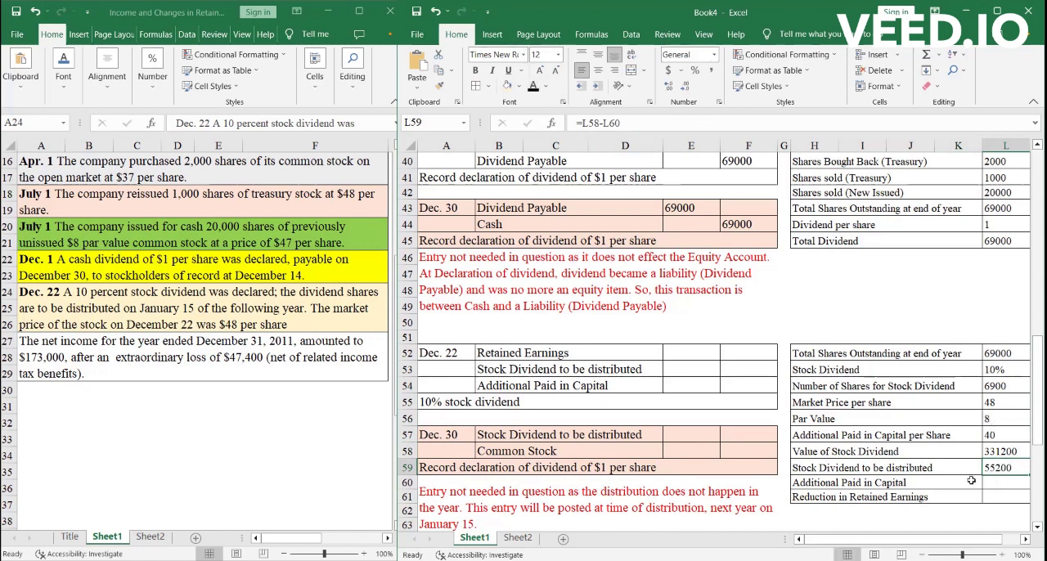
{"action": "left_click", "coordinate": [847, 481]}
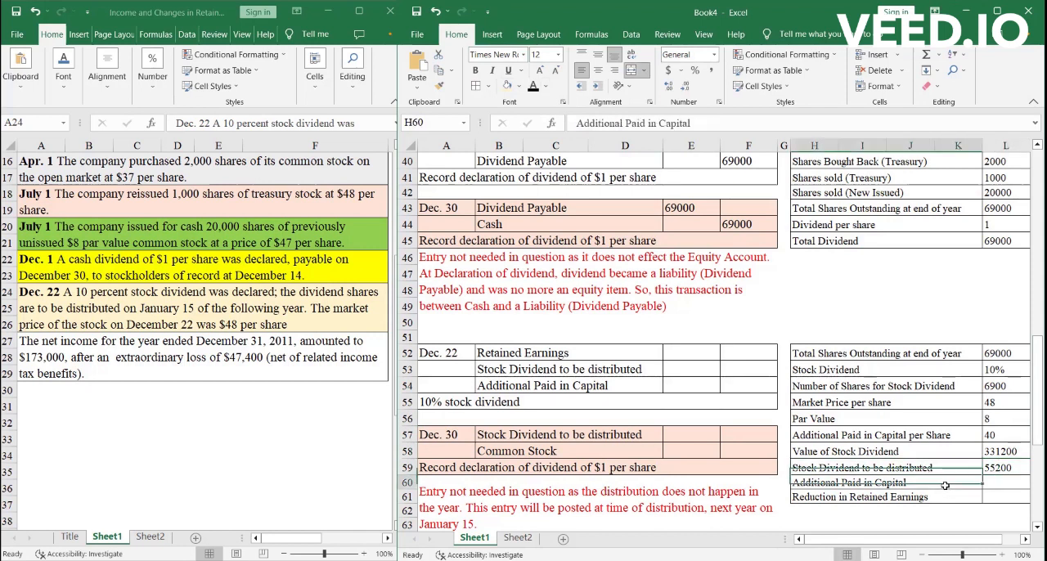
{"action": "left_click", "coordinate": [1006, 480]}
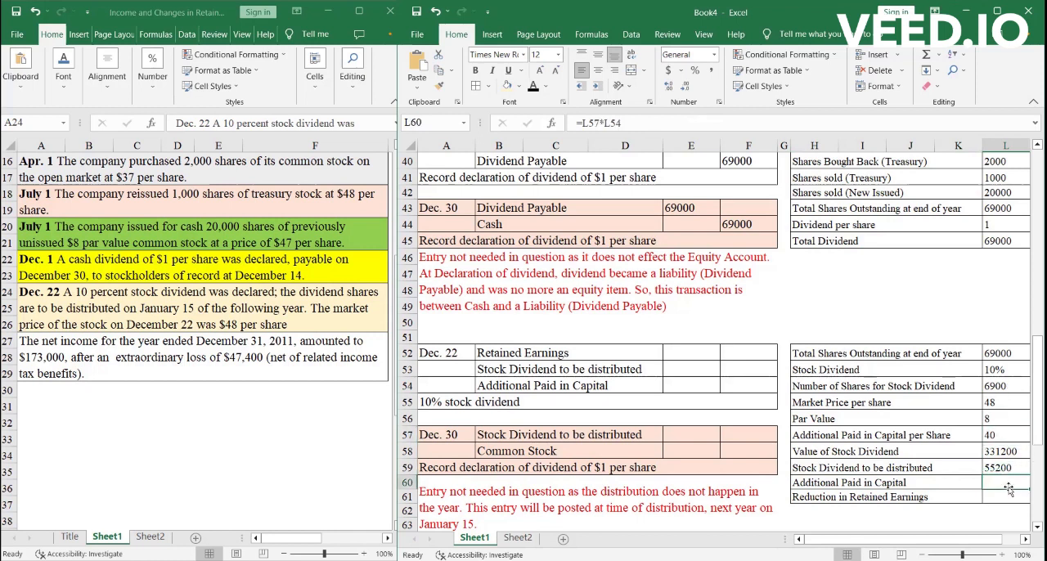
{"action": "type", "text": "276000"}
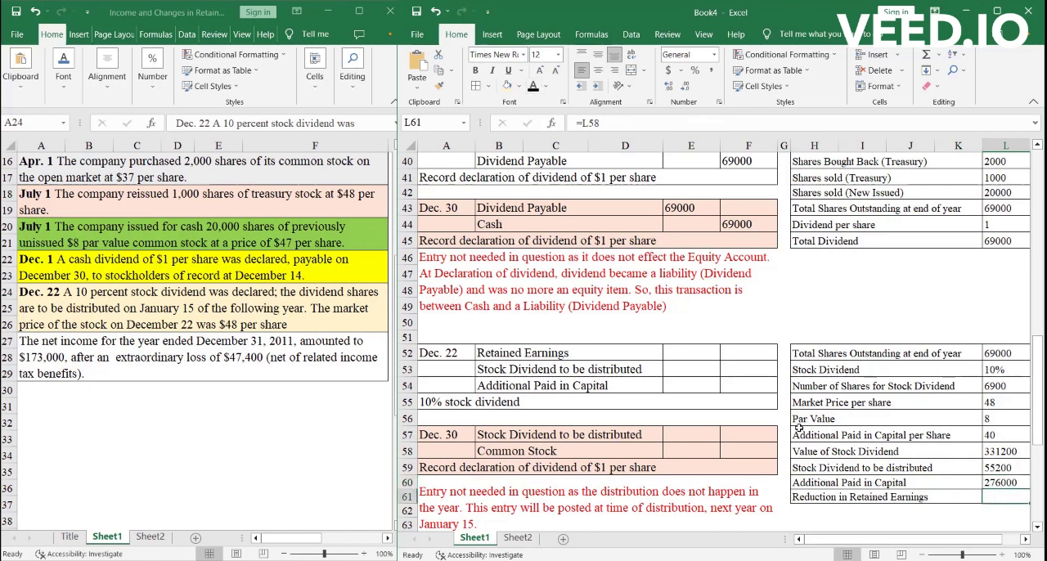
{"action": "mouse_move", "coordinate": [779, 477]}
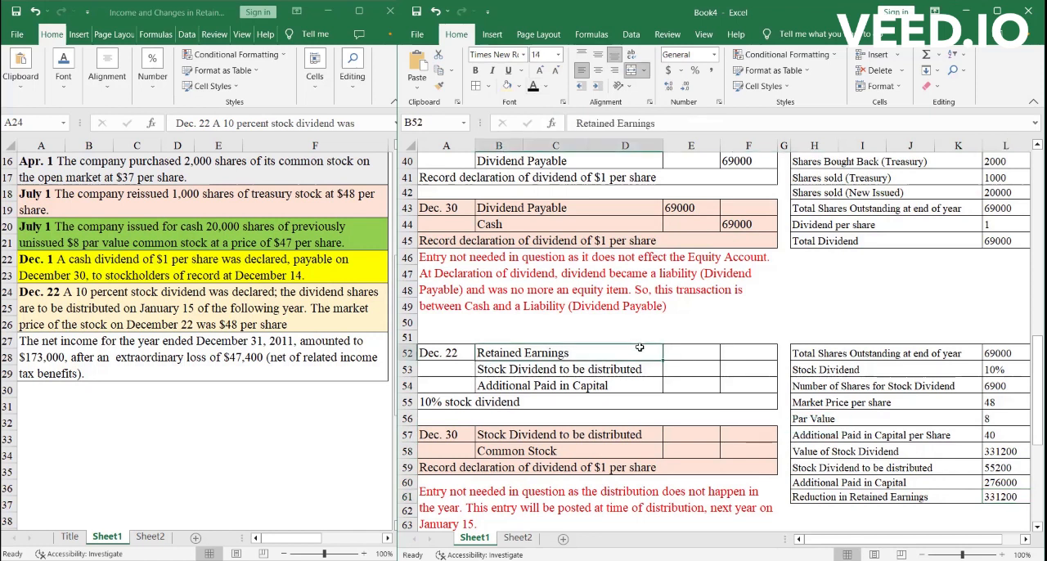
- Link the Dec. 22 Retained Earnings debit to the 331200 stock dividend value
{"action": "left_click", "coordinate": [690, 353]}
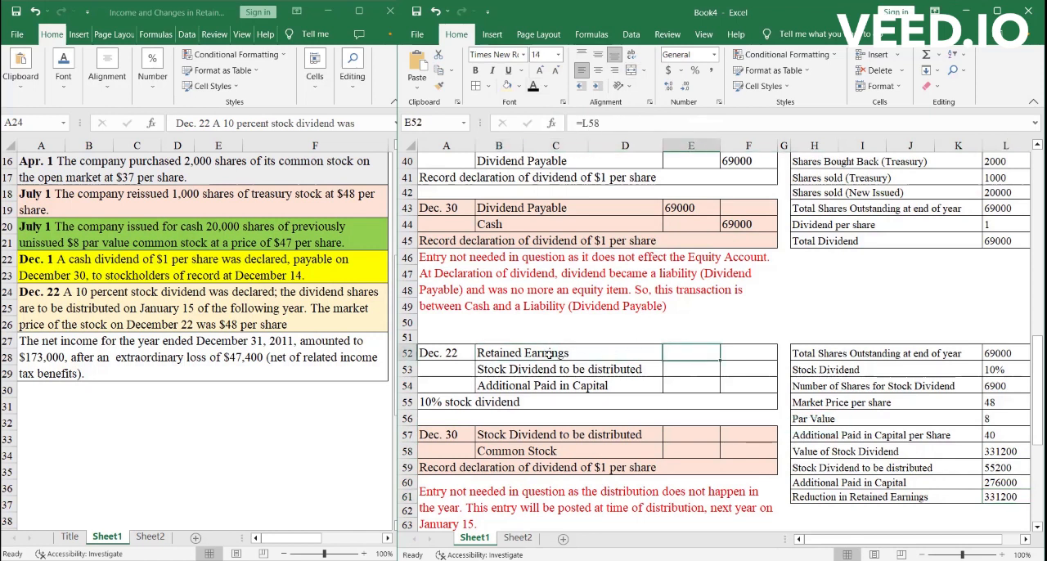
{"action": "mouse_move", "coordinate": [592, 350]}
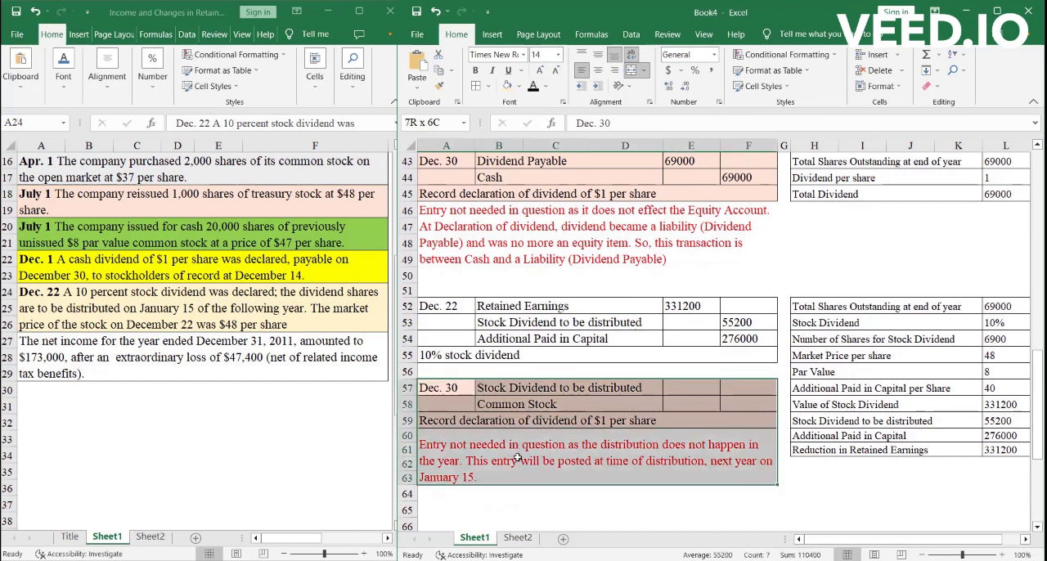
- Record the Dec. 30 distribution entry with 55200 debited to Stock Dividend to be distributed and credited to Common Stock
{"action": "left_click", "coordinate": [445, 386]}
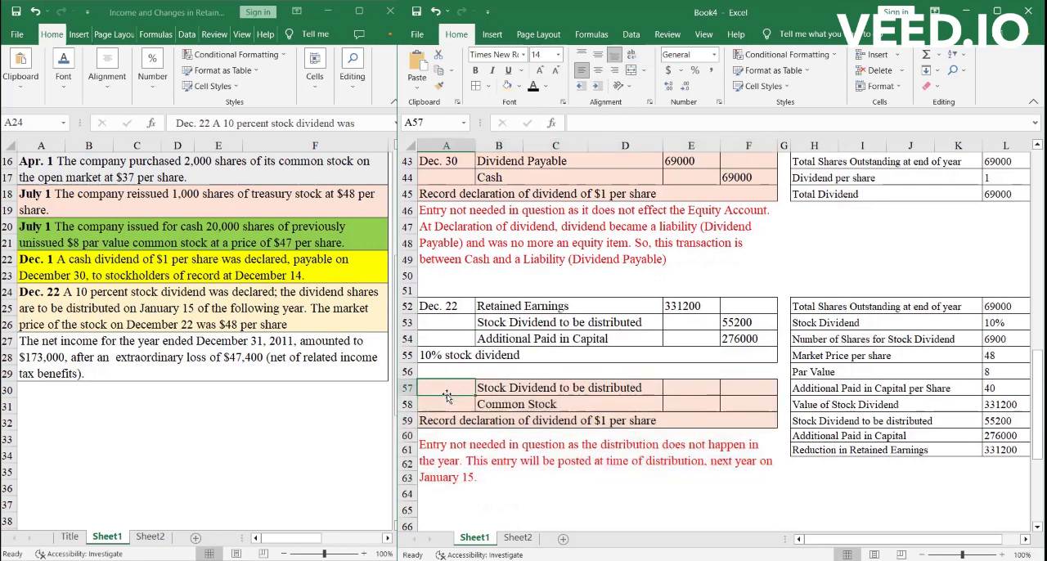
{"action": "mouse_move", "coordinate": [546, 478]}
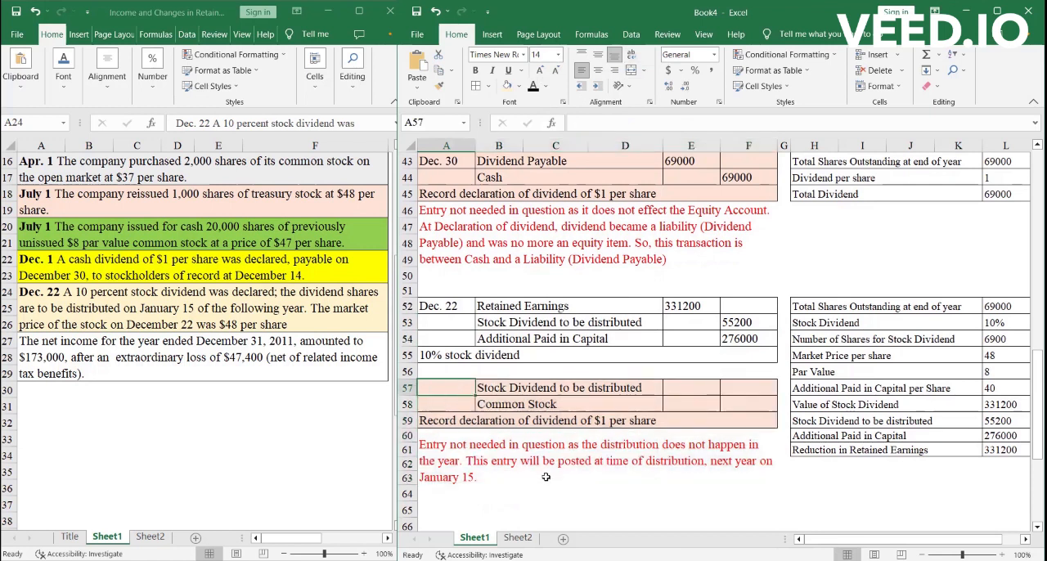
{"action": "left_click", "coordinate": [546, 461]}
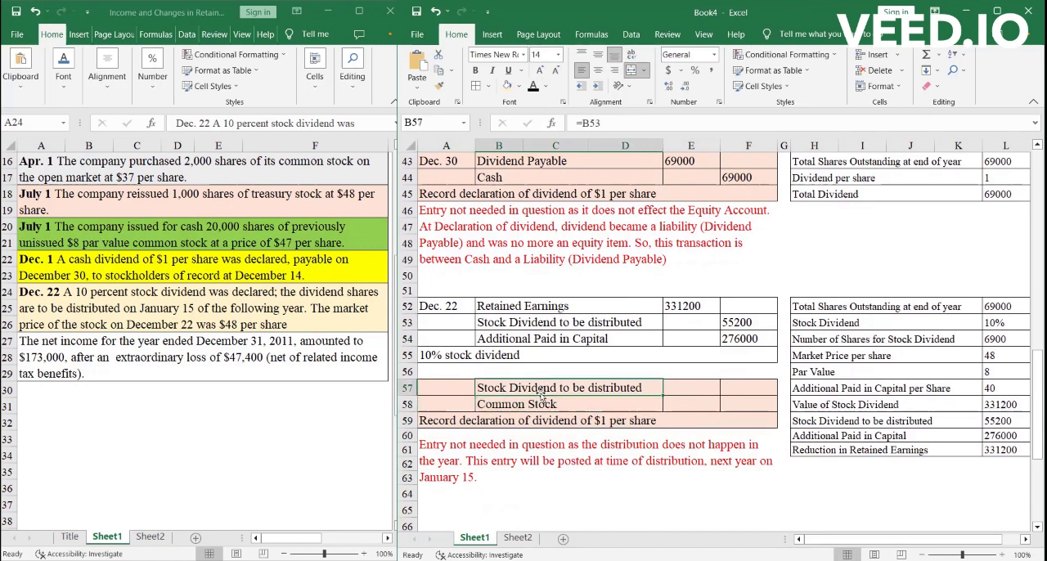
{"action": "left_click", "coordinate": [690, 386]}
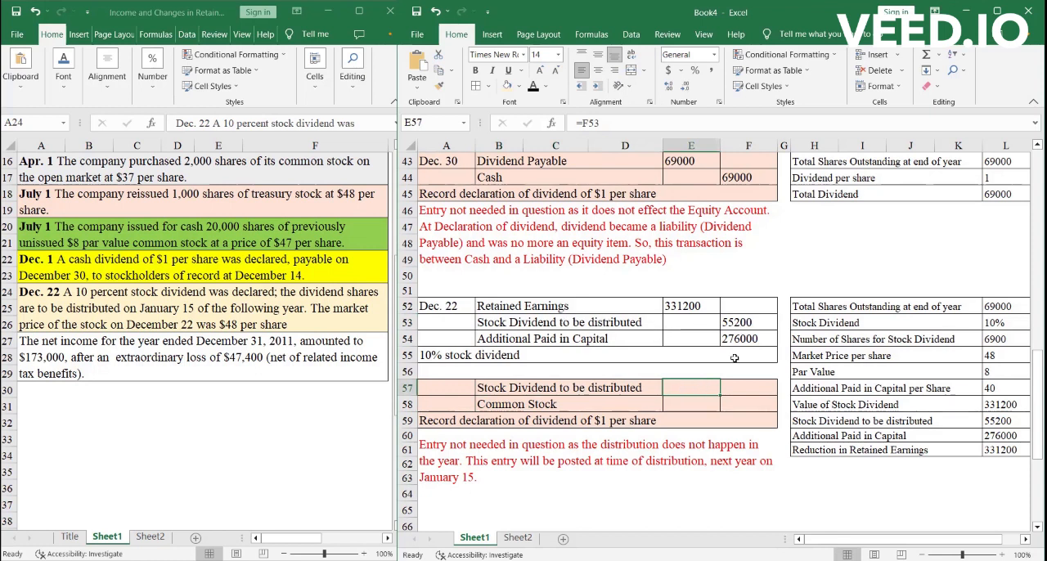
{"action": "type", "text": "55200"}
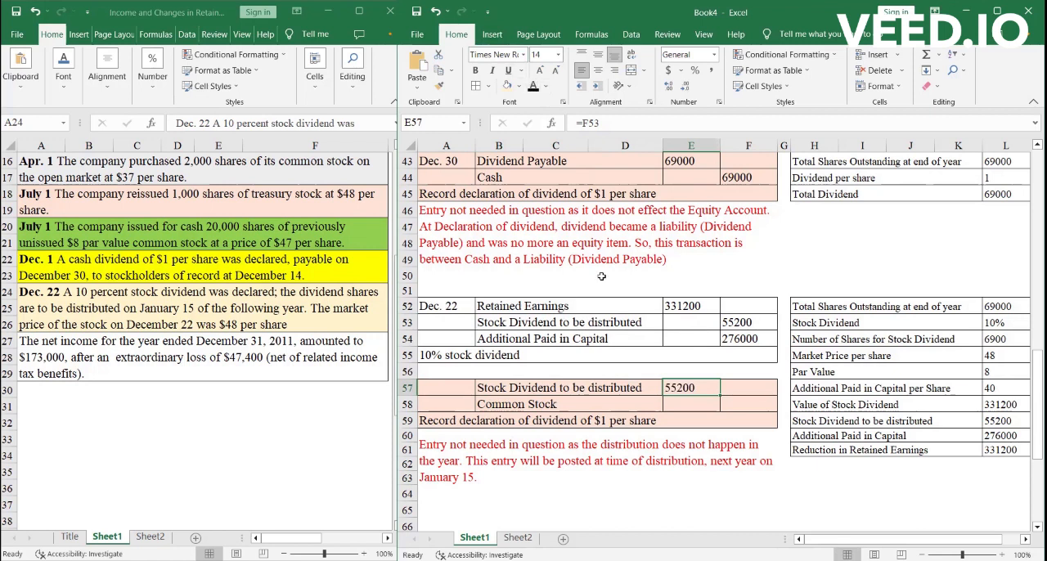
{"action": "mouse_move", "coordinate": [622, 319]}
{"action": "type", "text": "=E57"}
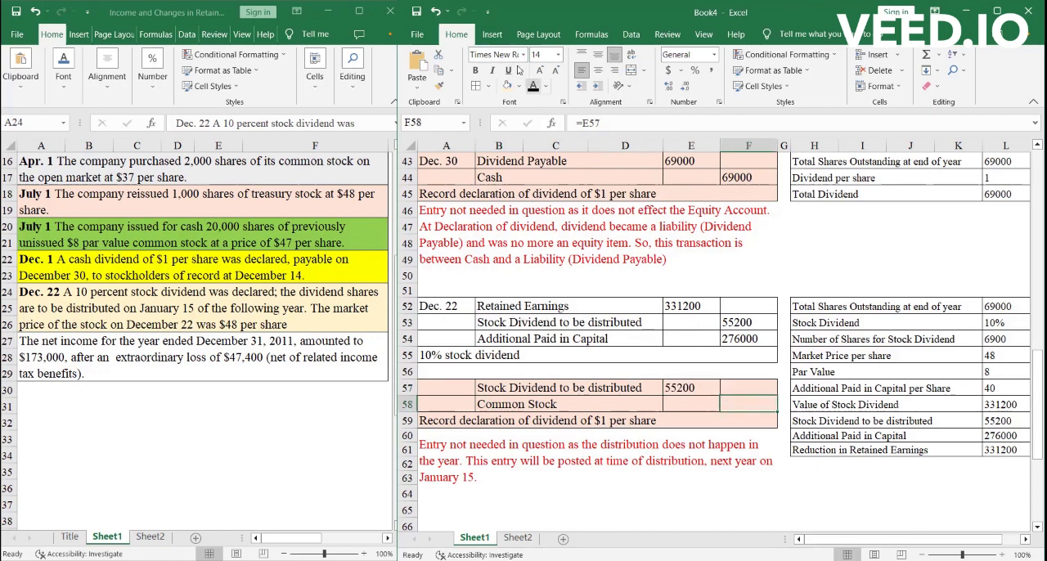
{"action": "left_click", "coordinate": [747, 404]}
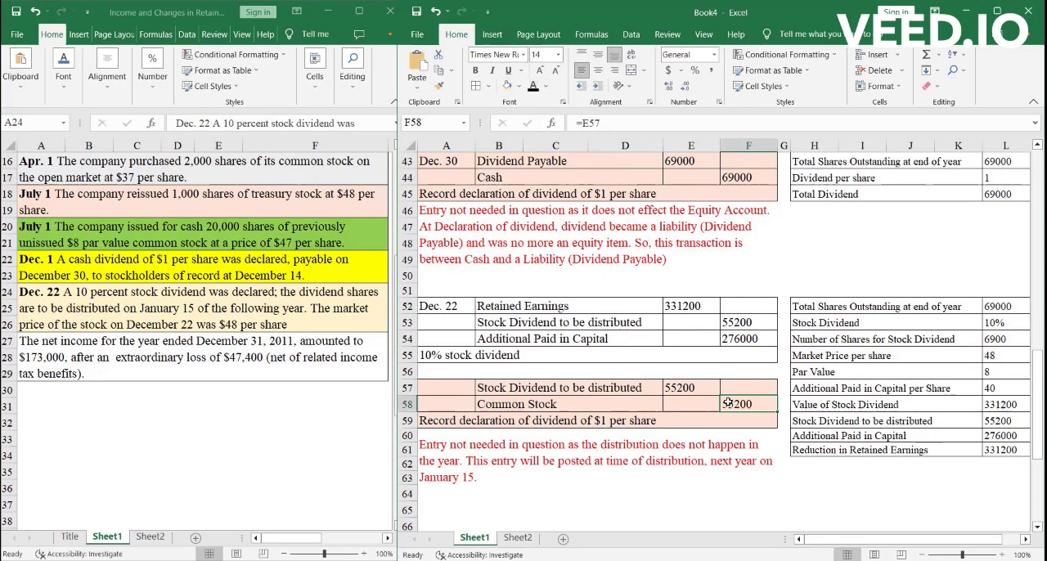
{"action": "scroll", "scroll_direction": "down", "scroll_amount": 3}
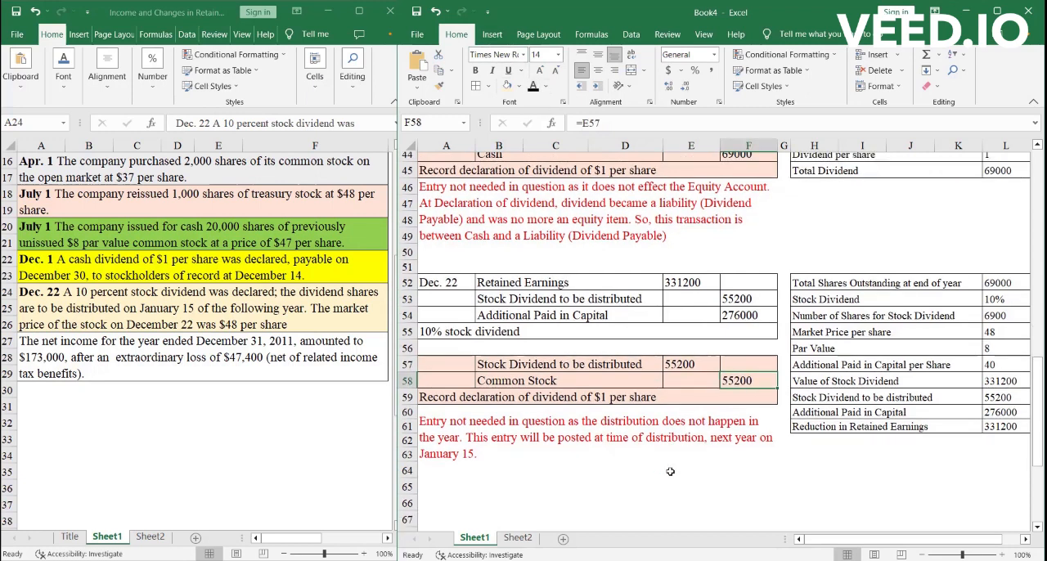
- Scroll down to the Income Summary closing entries section
{"action": "scroll", "scroll_direction": "down", "scroll_amount": 3}
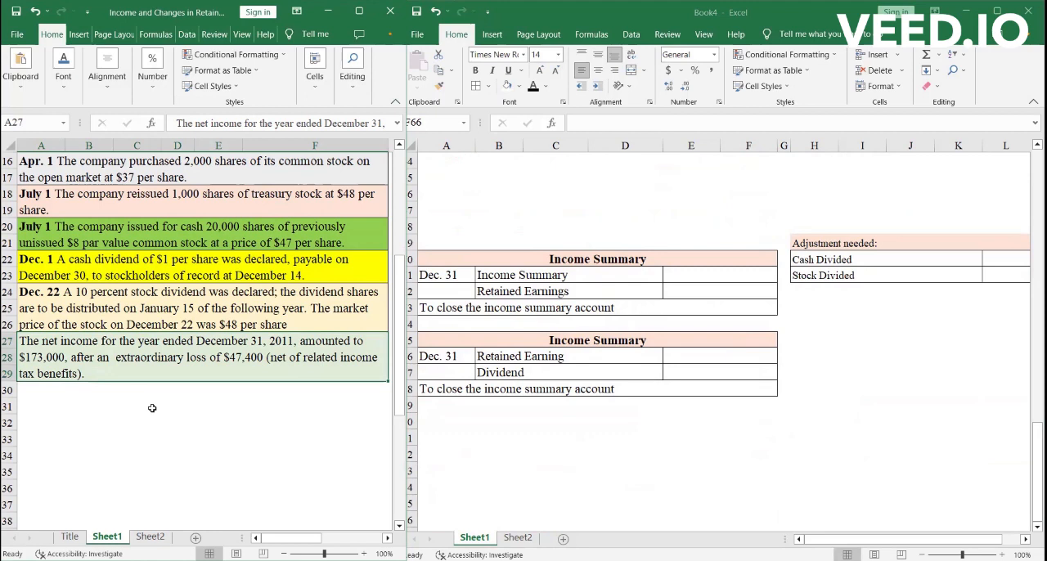
{"action": "mouse_move", "coordinate": [629, 265]}
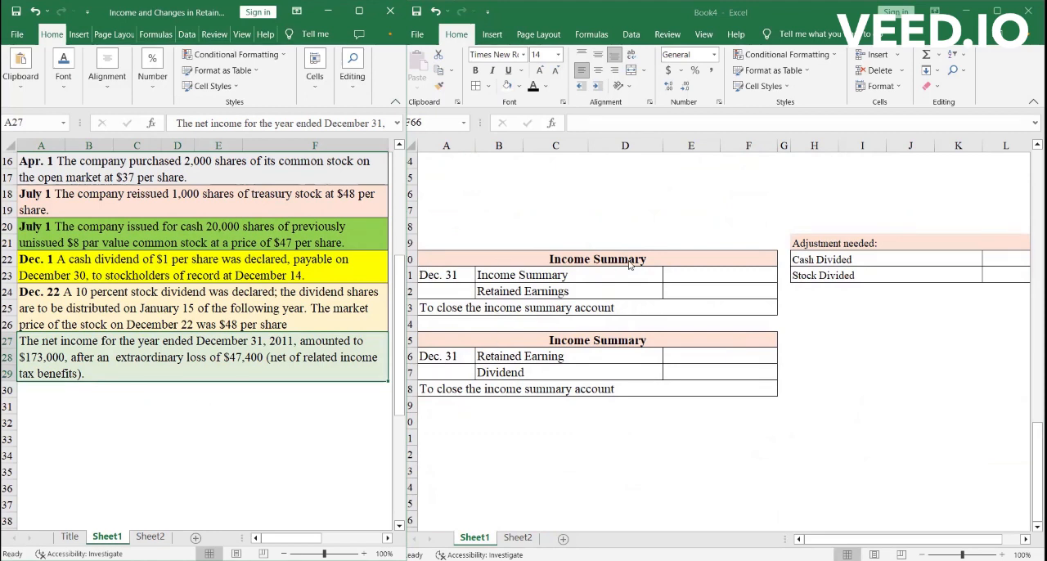
- Enter 173000 as the Income Summary debit and Retained Earnings credit
{"action": "left_click", "coordinate": [719, 275]}
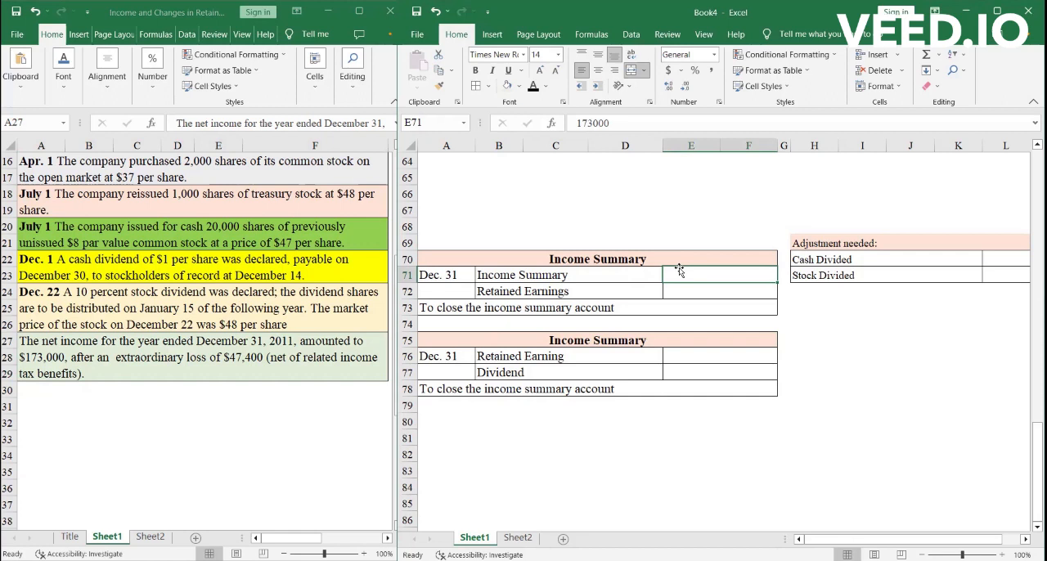
{"action": "mouse_move", "coordinate": [179, 401]}
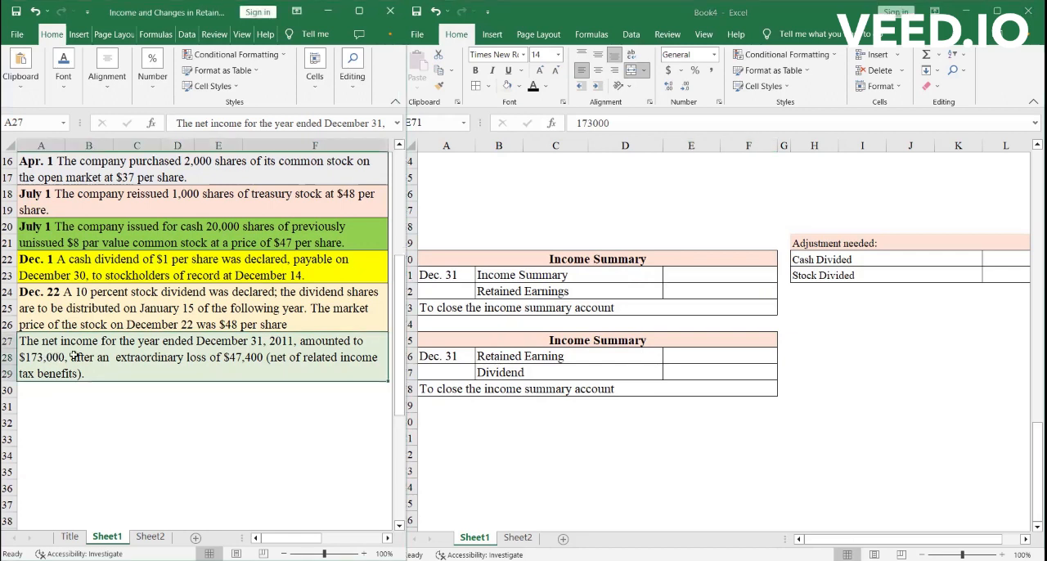
{"action": "scroll", "scroll_direction": "down", "scroll_amount": 3}
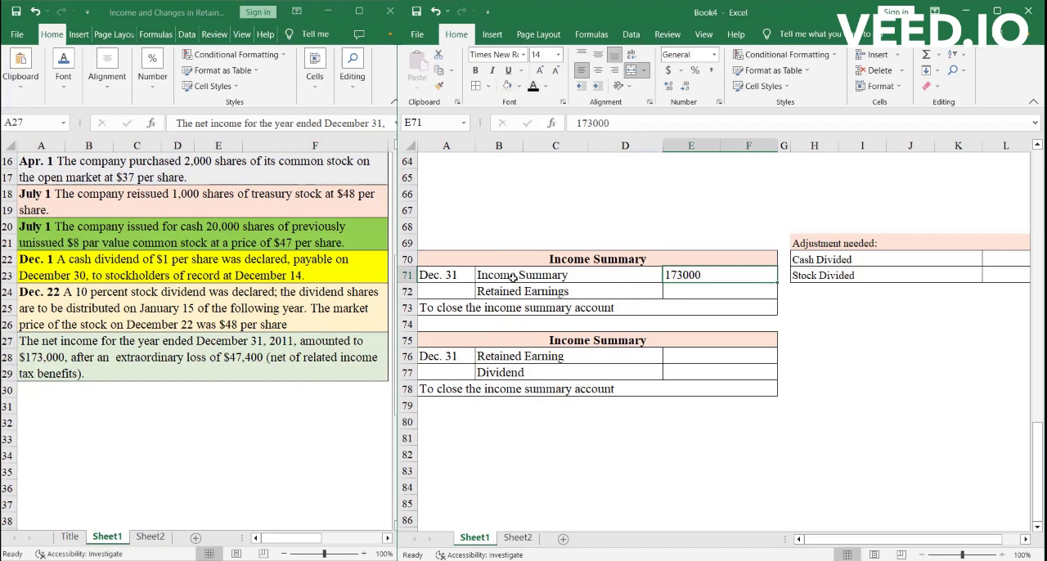
{"action": "left_click", "coordinate": [718, 291]}
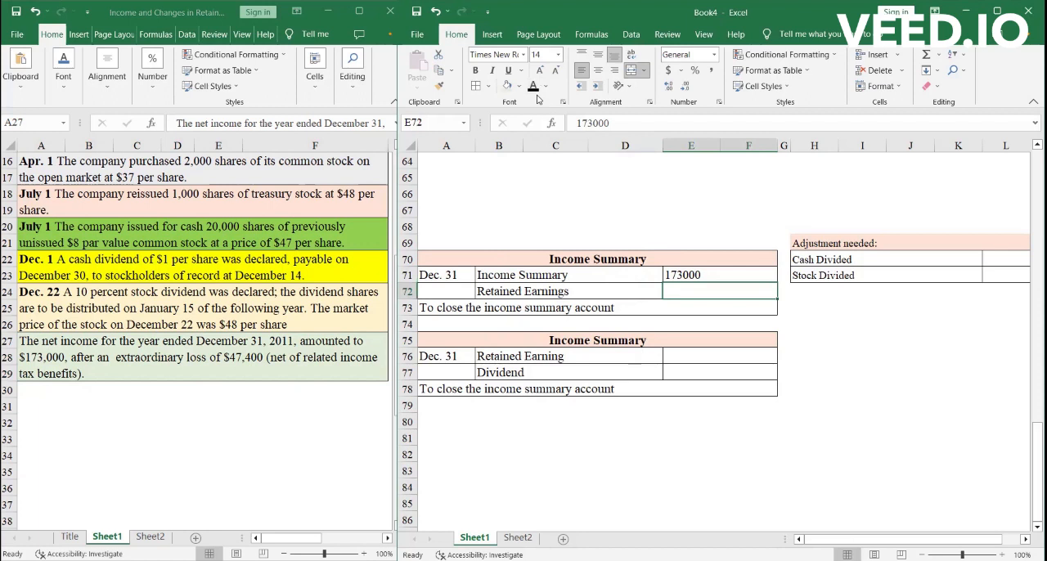
{"action": "mouse_move", "coordinate": [533, 85]}
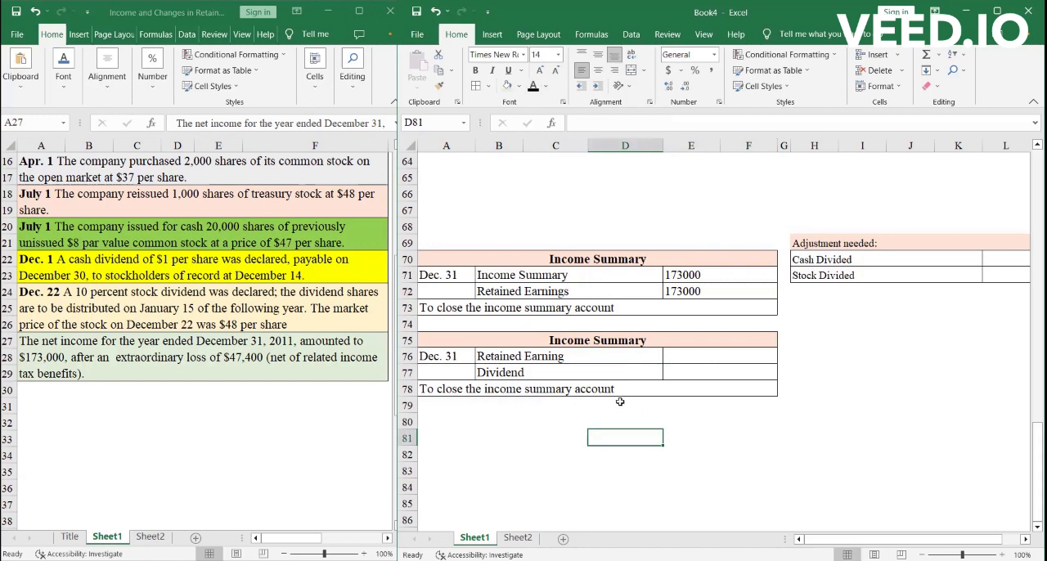
{"action": "mouse_move", "coordinate": [471, 301]}
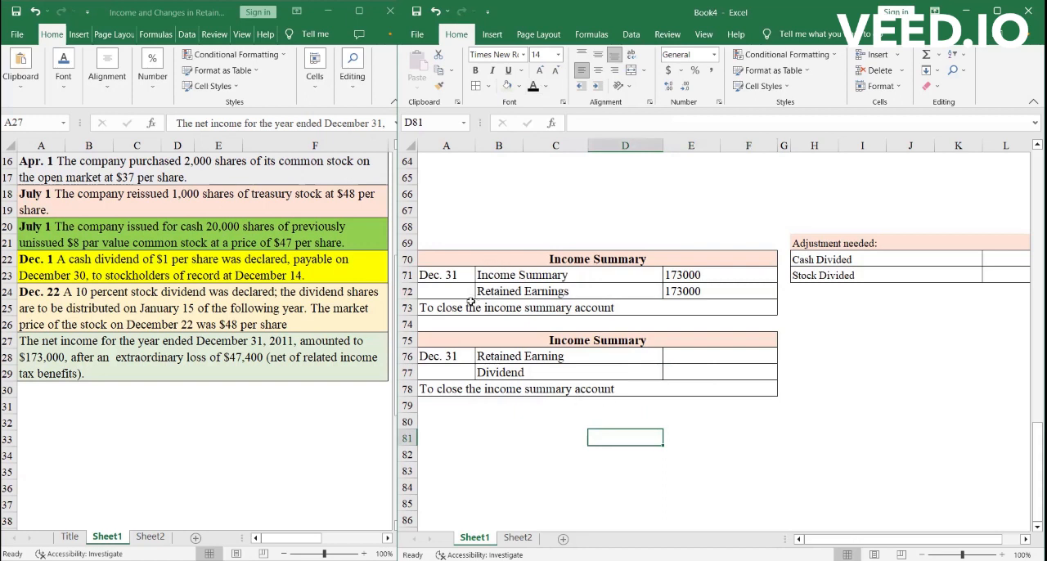
- Mark Cash Divided as Yes and move to the Stock Divided adjustment cell
{"action": "left_click", "coordinate": [523, 291]}
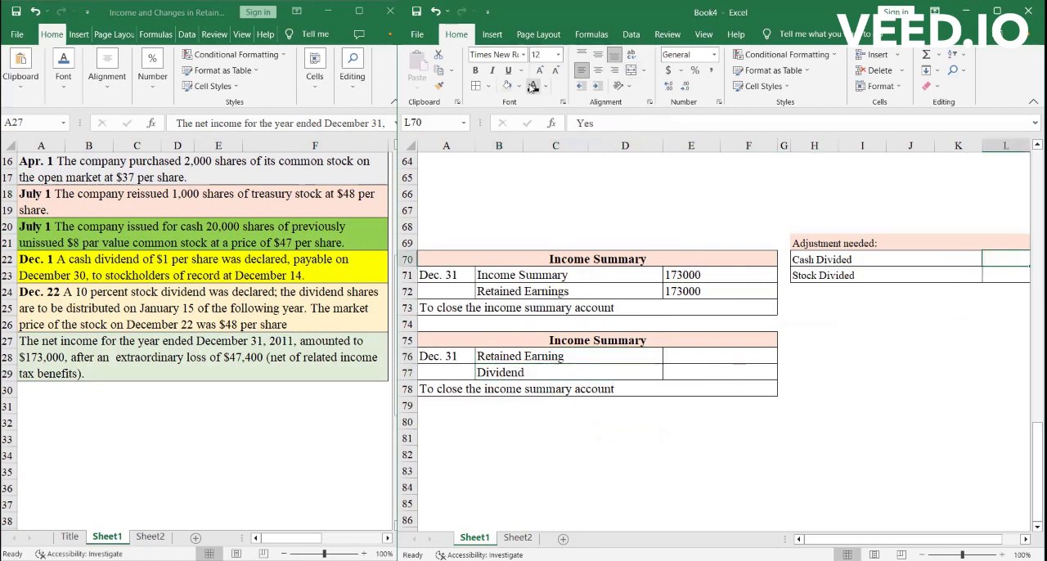
{"action": "type", "text": "Yes"}
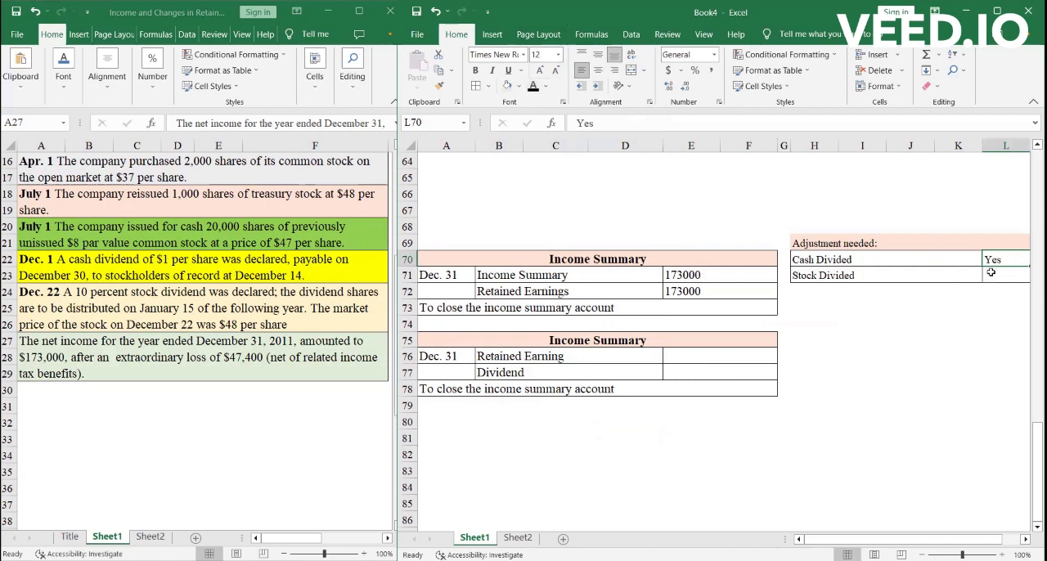
{"action": "left_click", "coordinate": [1005, 275]}
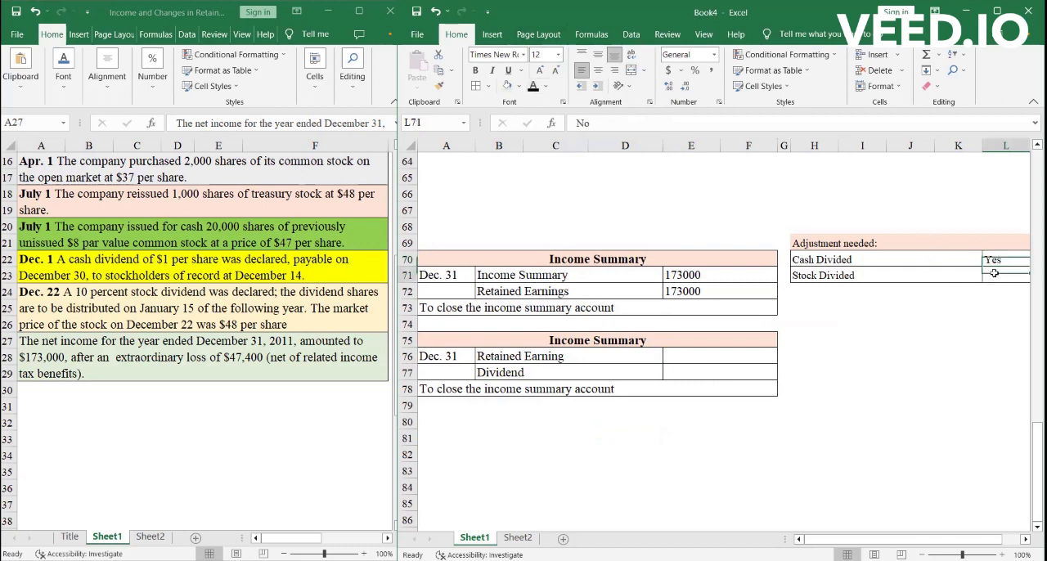
{"action": "mouse_move", "coordinate": [534, 86]}
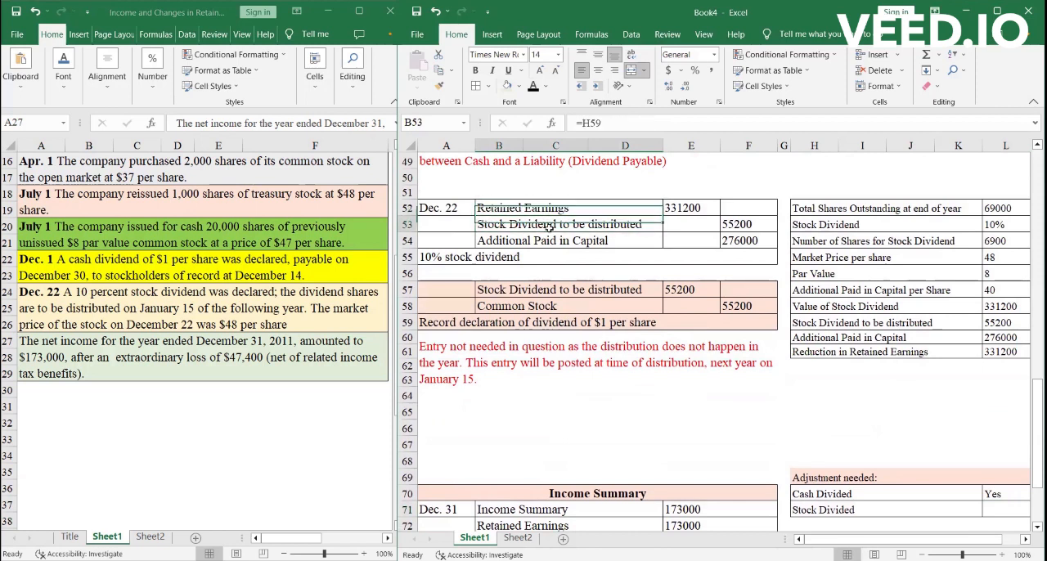
- Recheck the Retained Earnings and stock dividend labels in B52:B53, then move down to the Income Summary section
{"action": "left_click", "coordinate": [499, 207]}
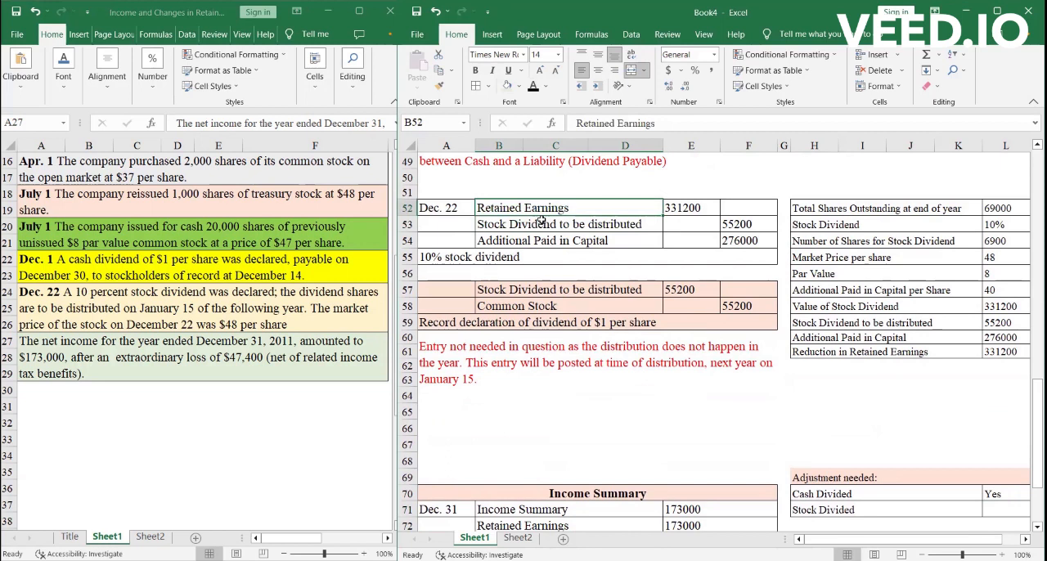
{"action": "left_click", "coordinate": [499, 222]}
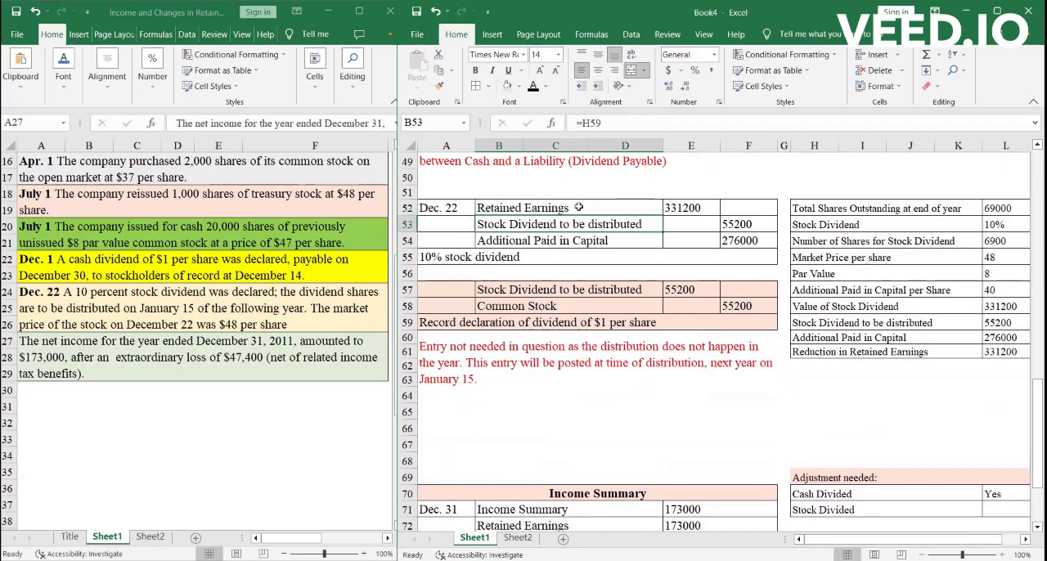
{"action": "scroll", "scroll_direction": "down", "scroll_amount": 3}
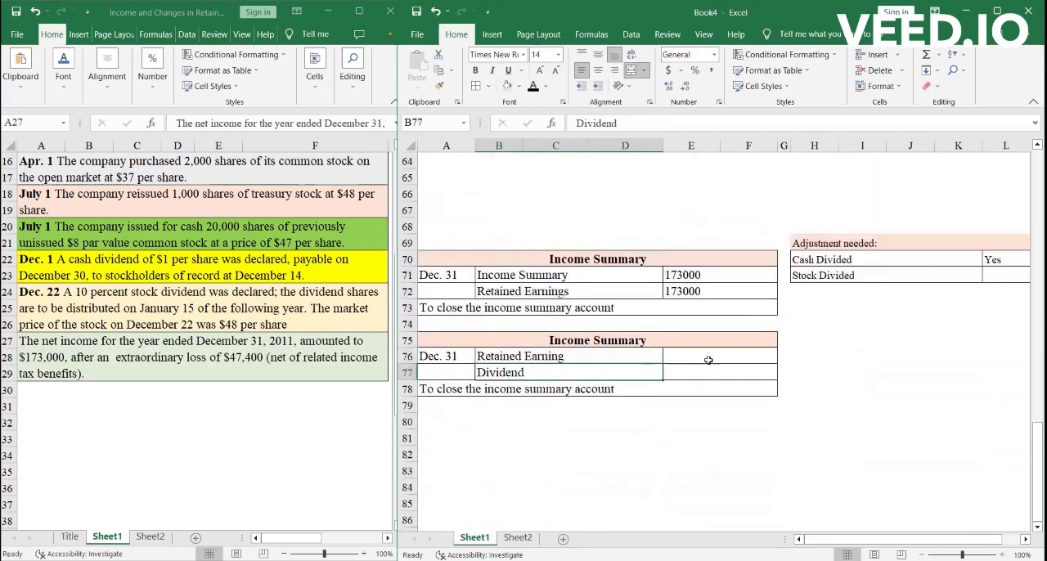
- Enter the Dec. 31 dividend closing amounts: =E39 for the 69,000 Retained Earnings debit and =E76 for the Dividend credit
{"action": "left_click", "coordinate": [691, 356]}
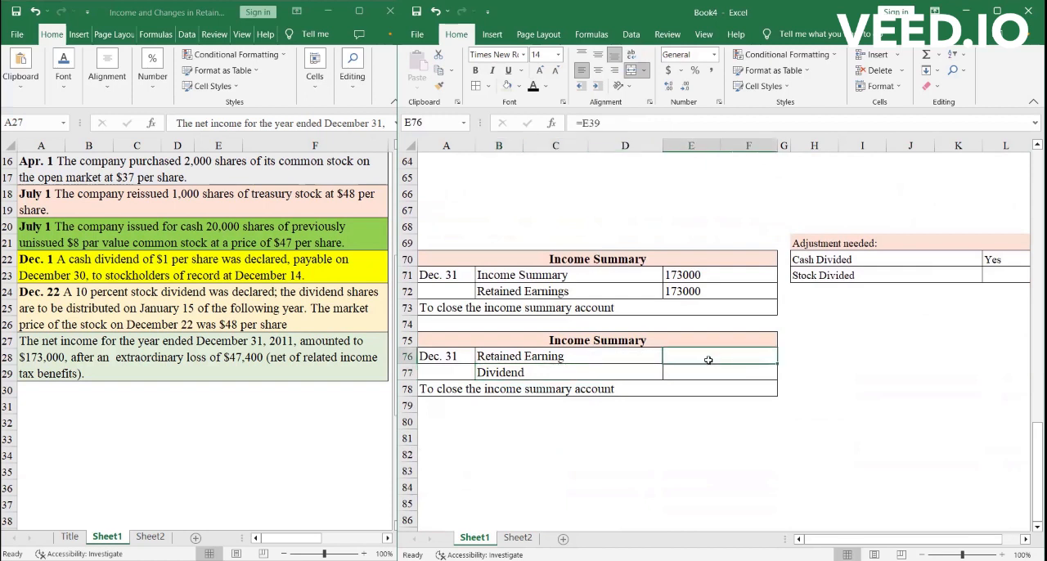
{"action": "mouse_move", "coordinate": [534, 85]}
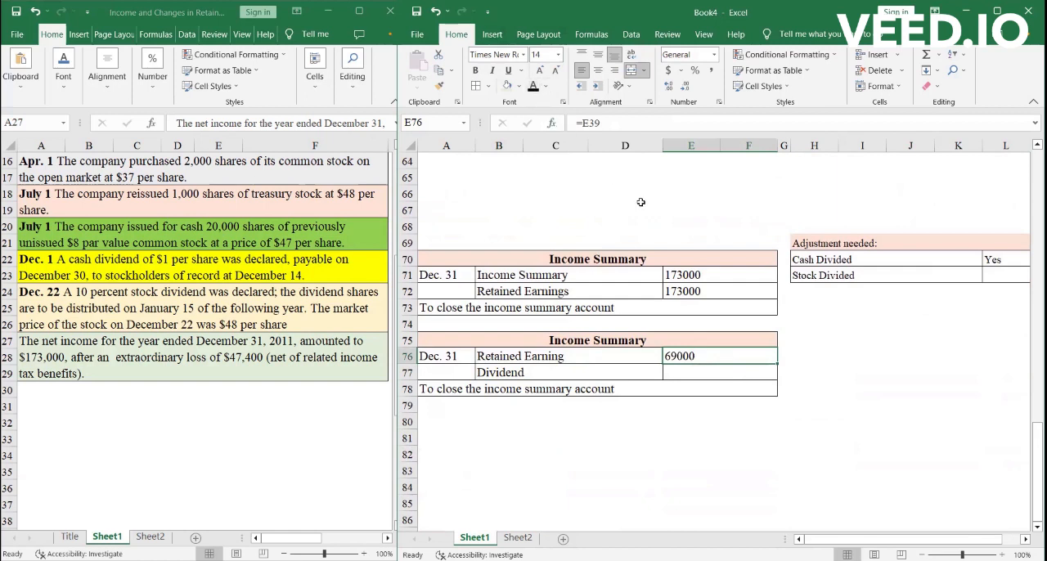
{"action": "left_click", "coordinate": [720, 373]}
{"action": "type", "text": "=E76"}
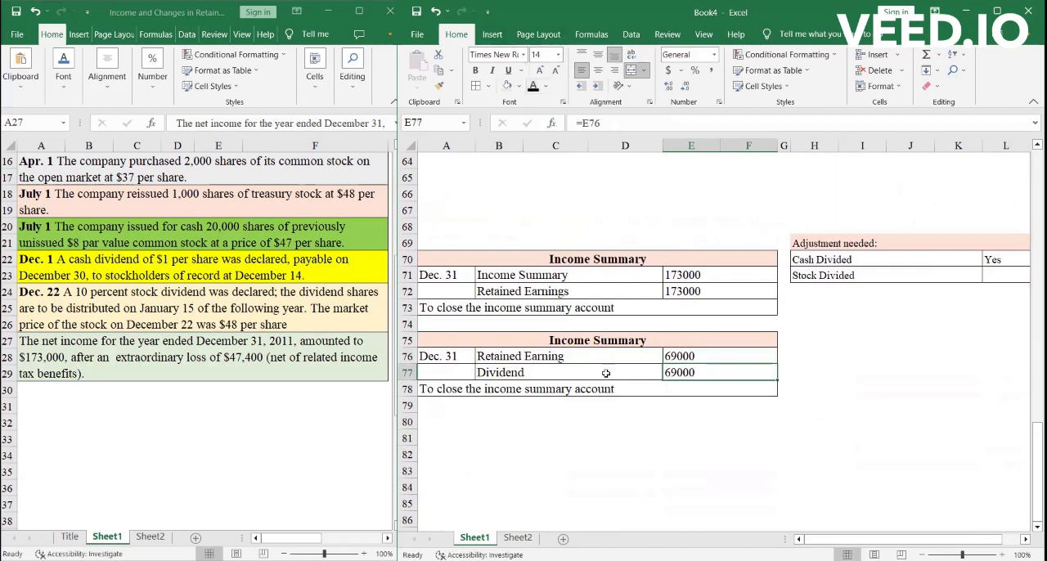
{"action": "left_click", "coordinate": [556, 421]}
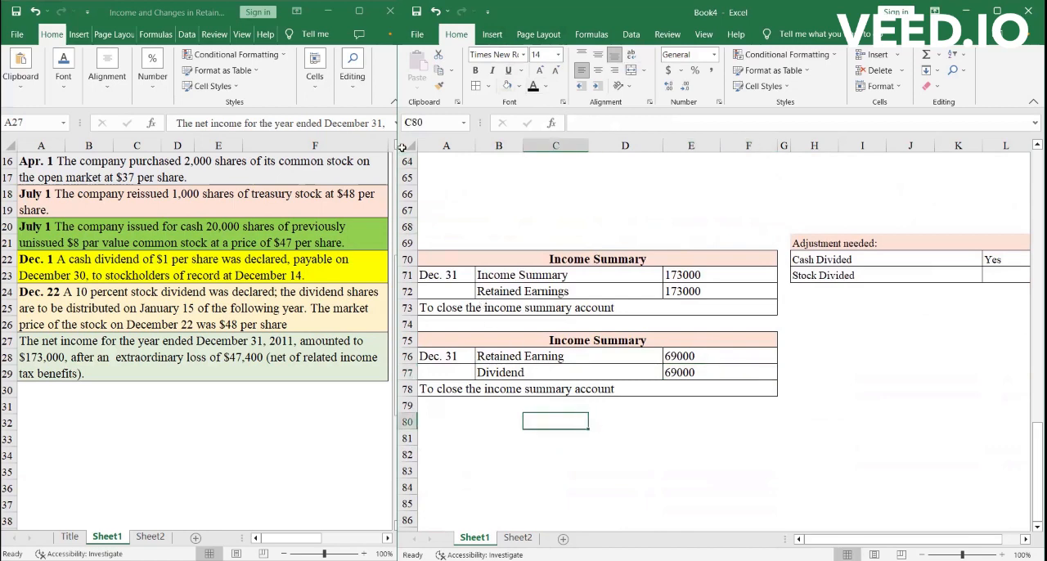